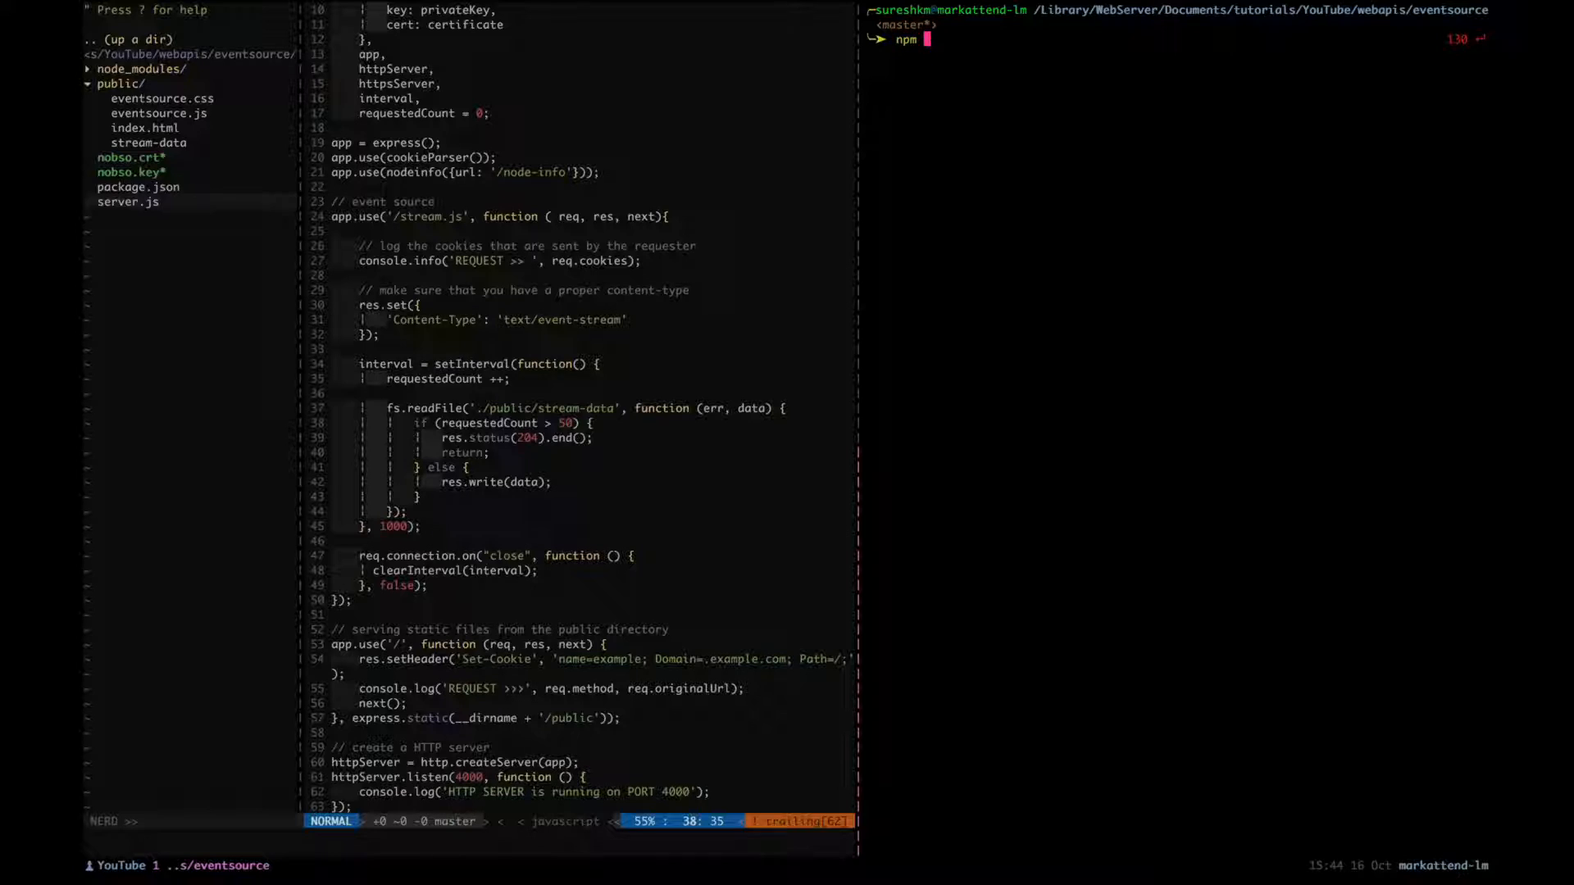
Step: Run npm start to launch the Express server on port 4000
{"action": "type", "text": "start"}
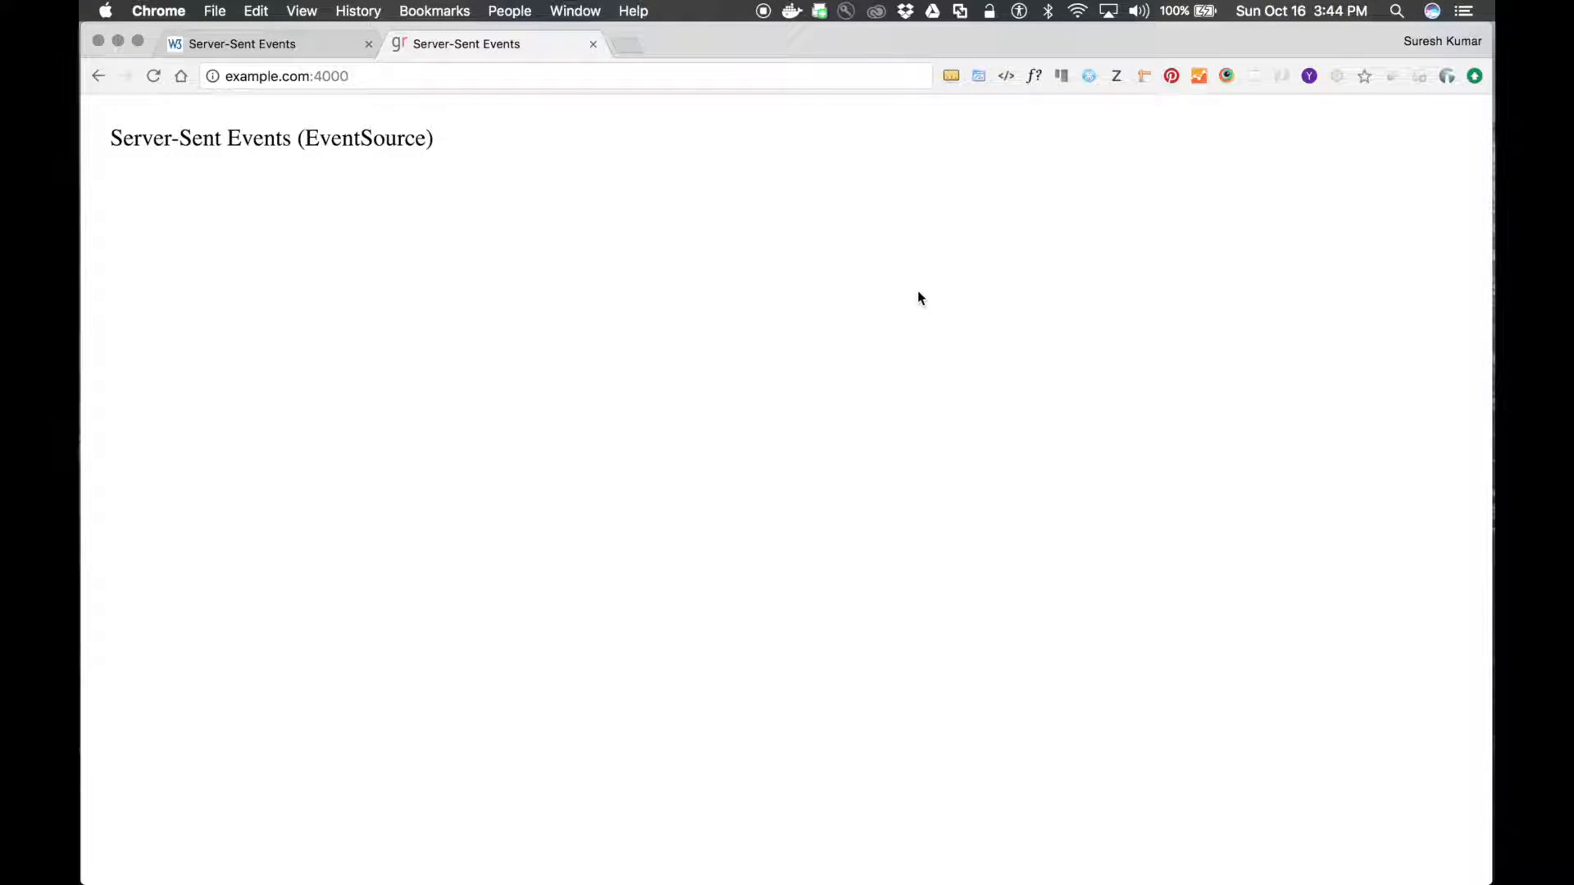
Step: Open the DevTools console and clear its old messages
{"action": "key", "text": "F12"}
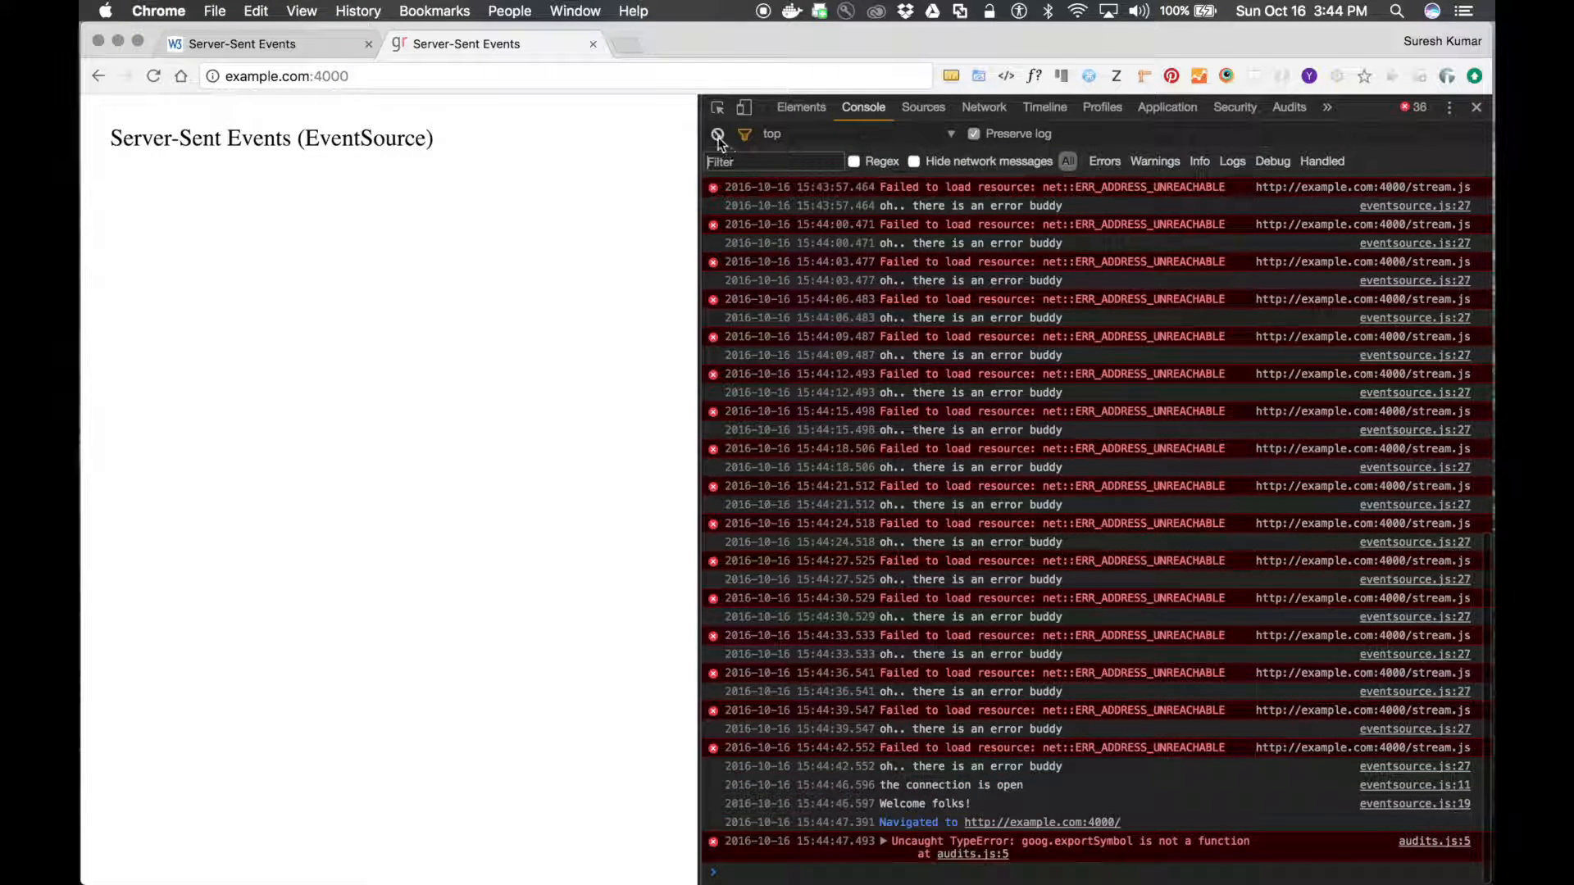
{"action": "left_click", "coordinate": [718, 134]}
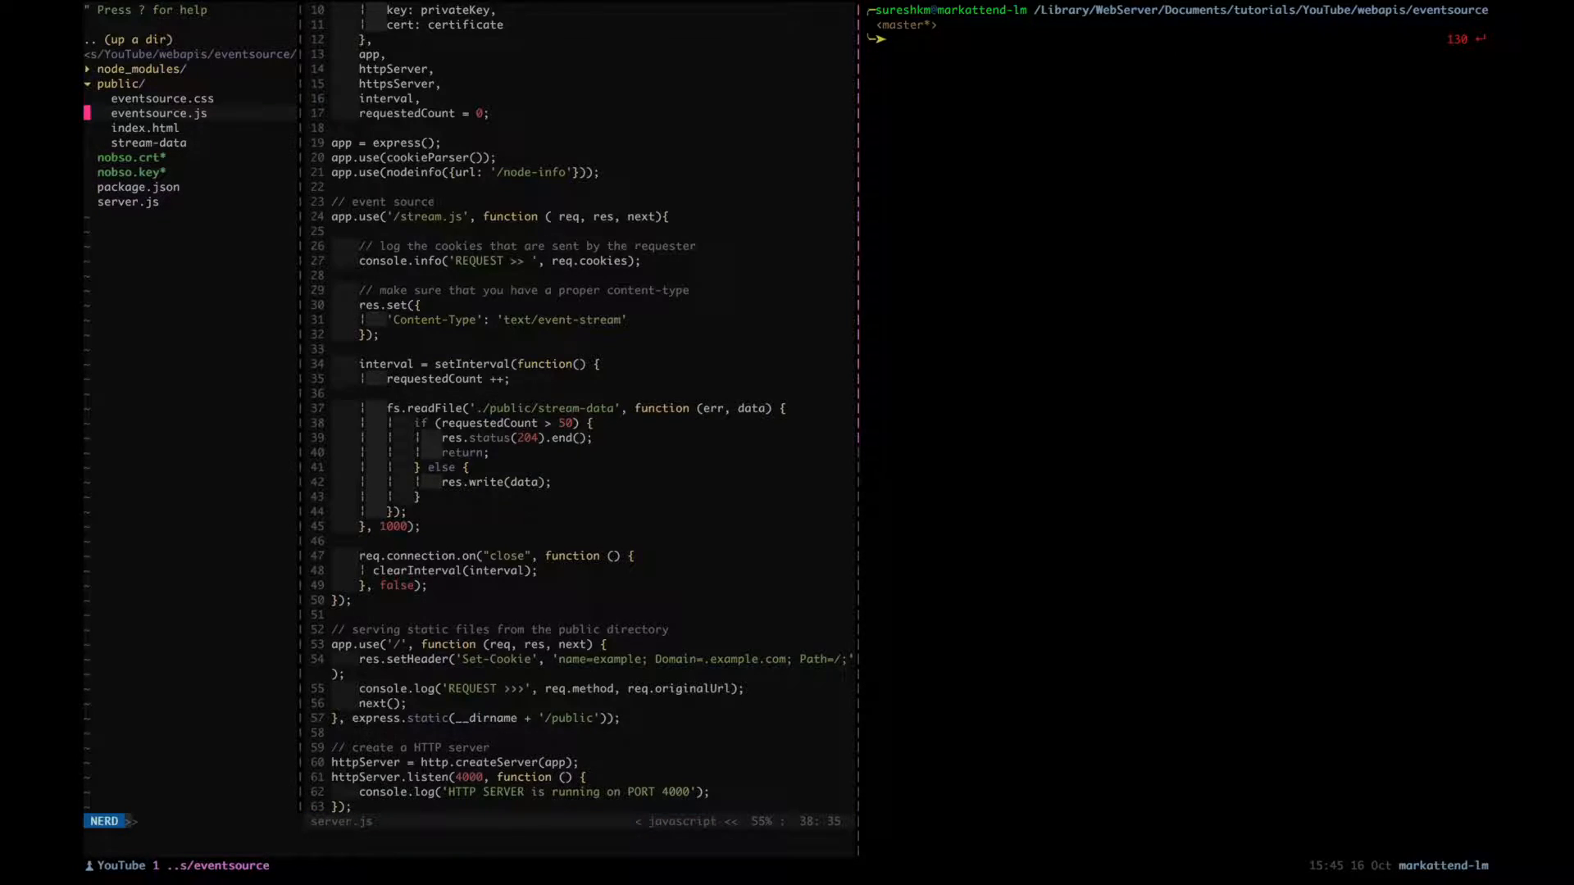
Step: Focus the terminal shell pane while the server stays stopped
{"action": "left_click", "coordinate": [157, 113]}
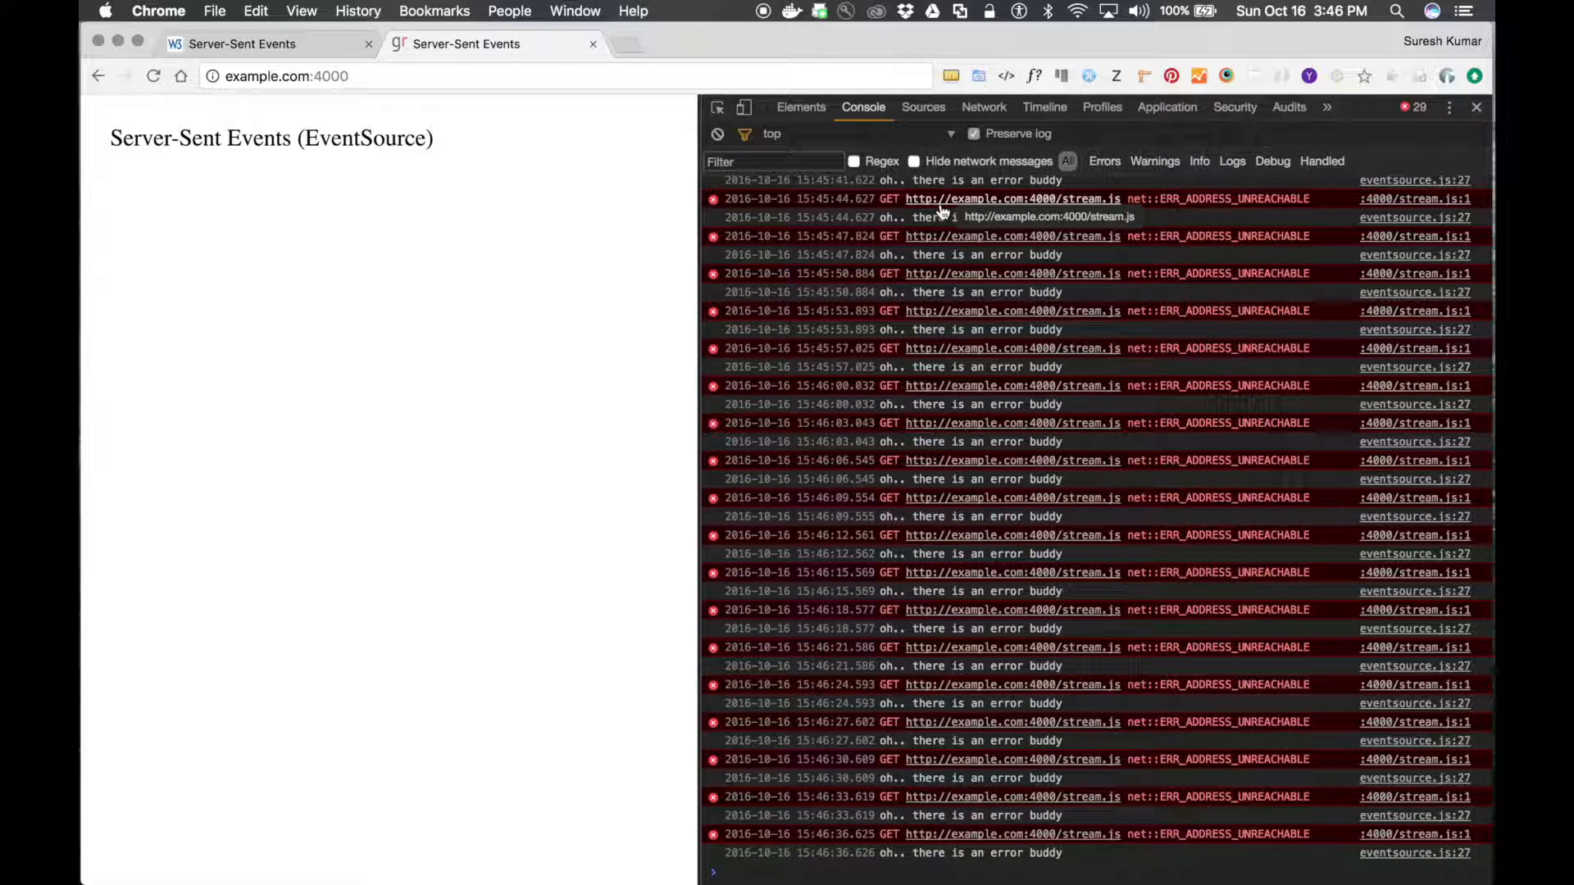
Step: Review the repeated stream.js reconnection failures in DevTools
{"action": "left_click", "coordinate": [982, 108]}
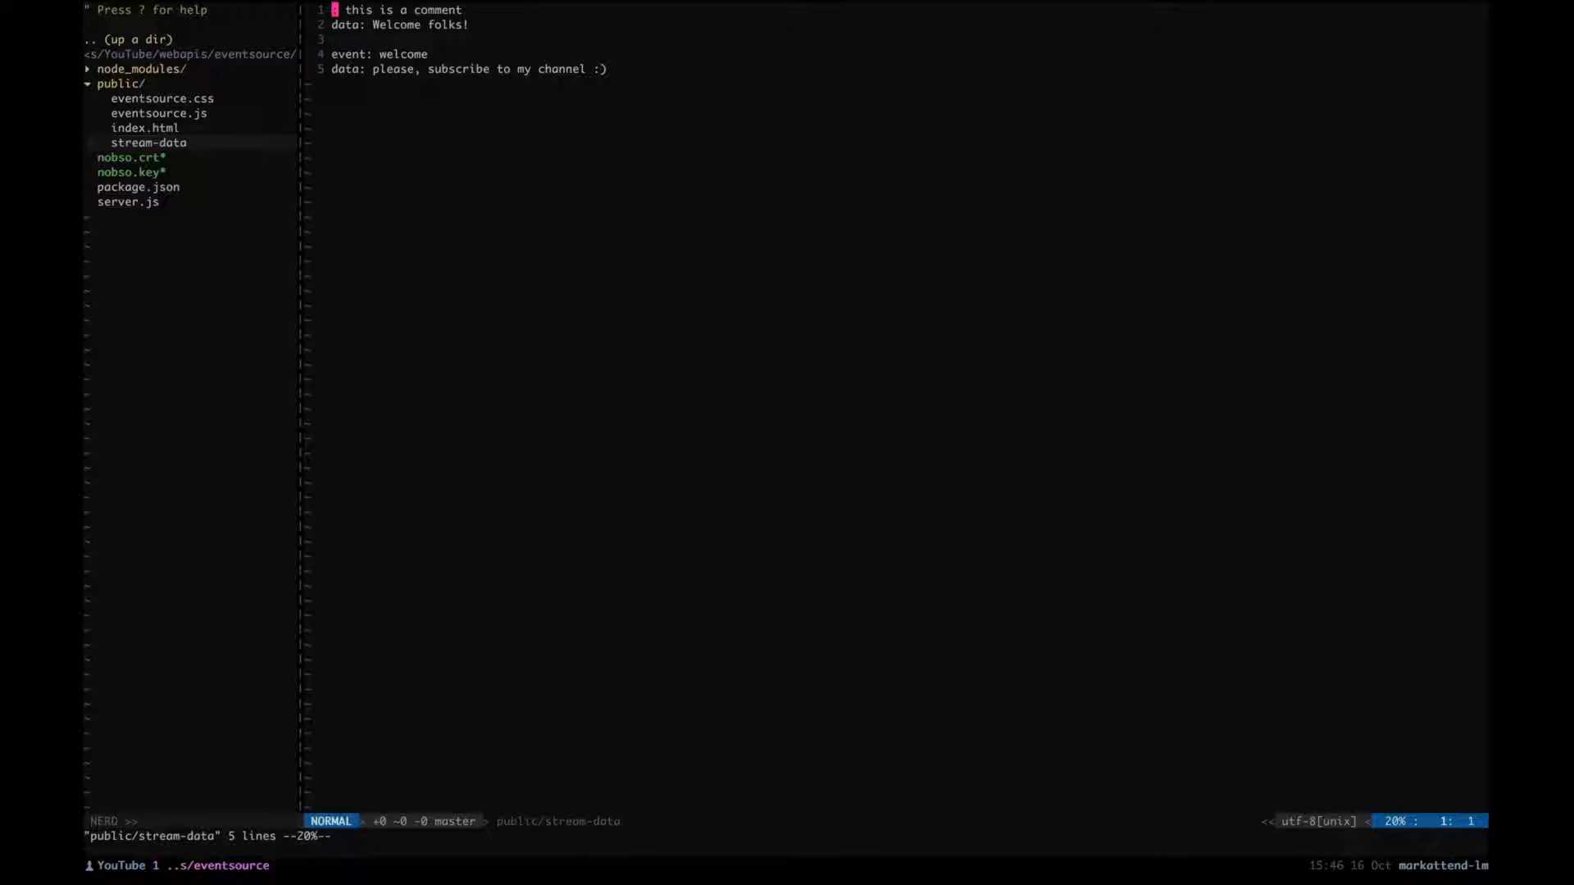
Step: Add a retry: 10000 line atop stream-data, then restart the server with npm start
{"action": "key", "text": "O"}
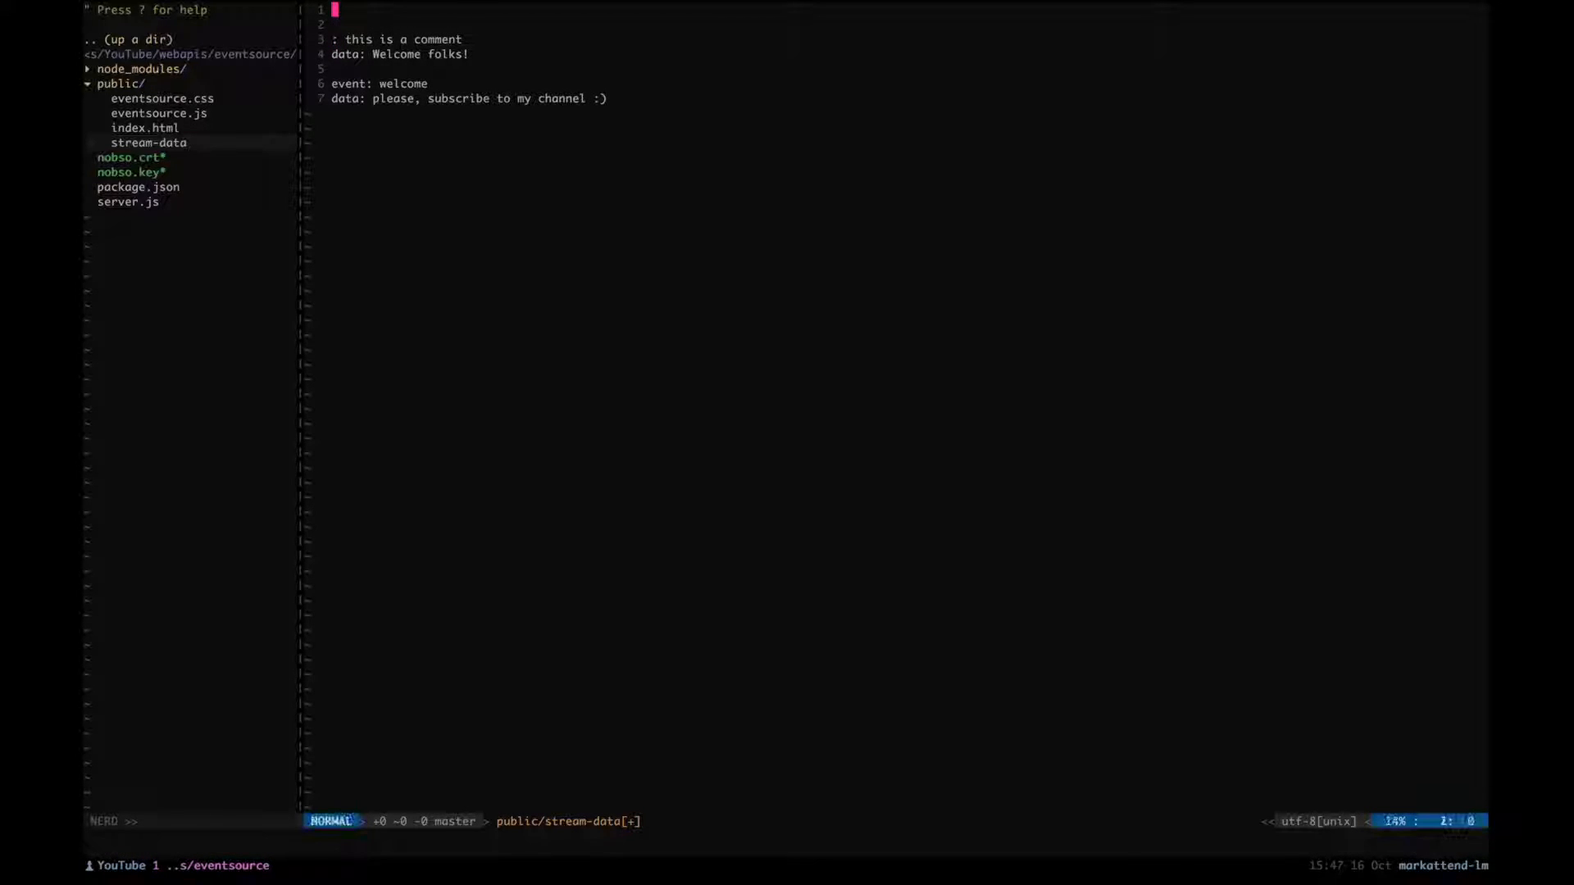
{"action": "type", "text": "retry:"}
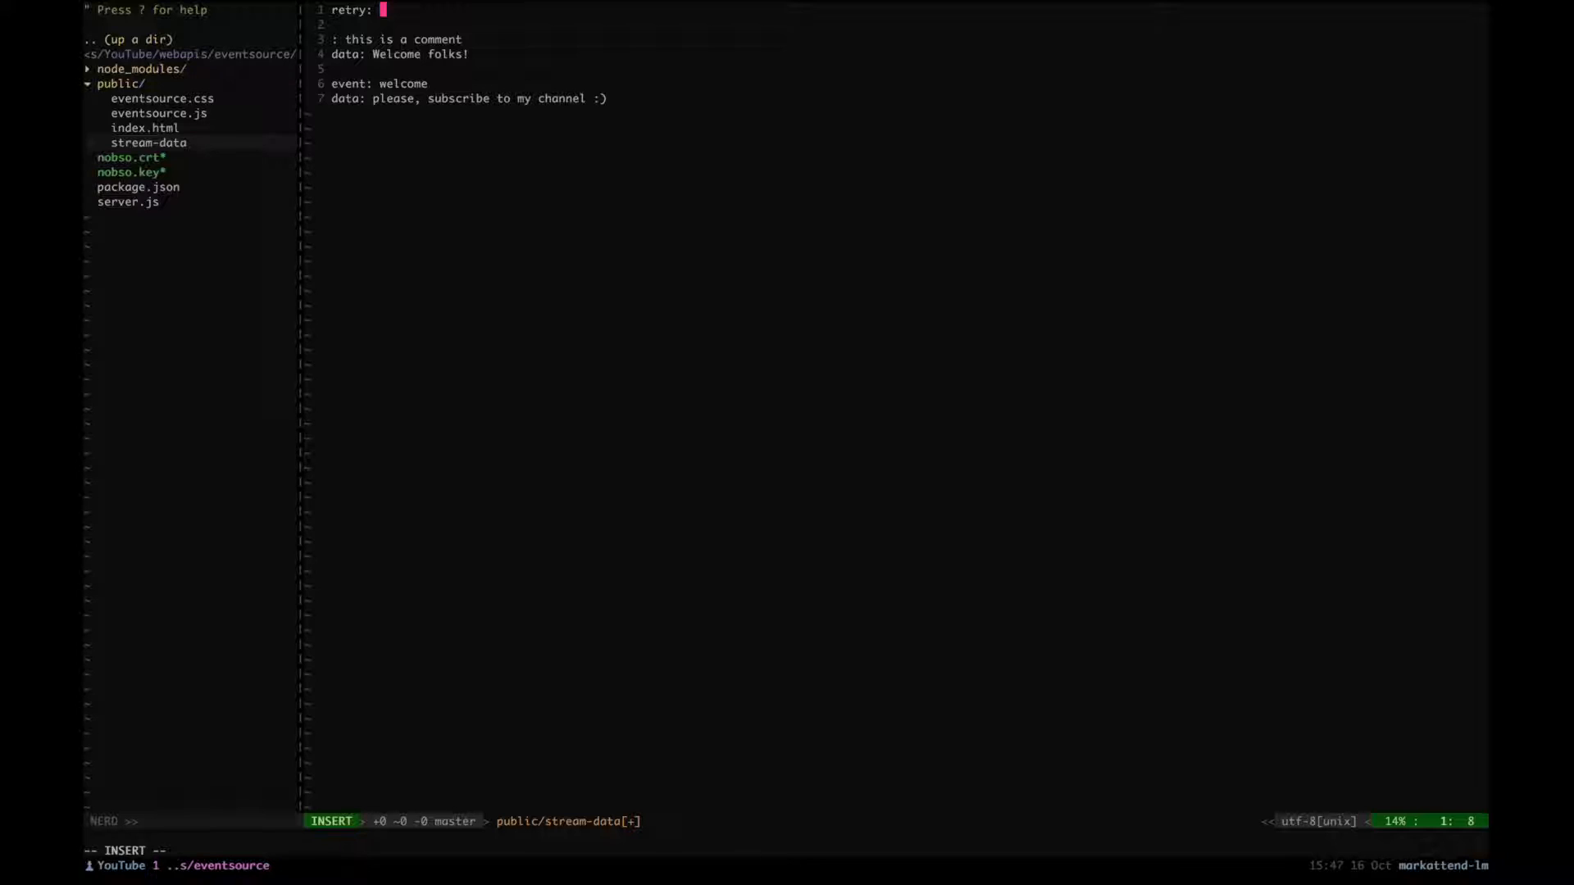
{"action": "type", "text": "5000"}
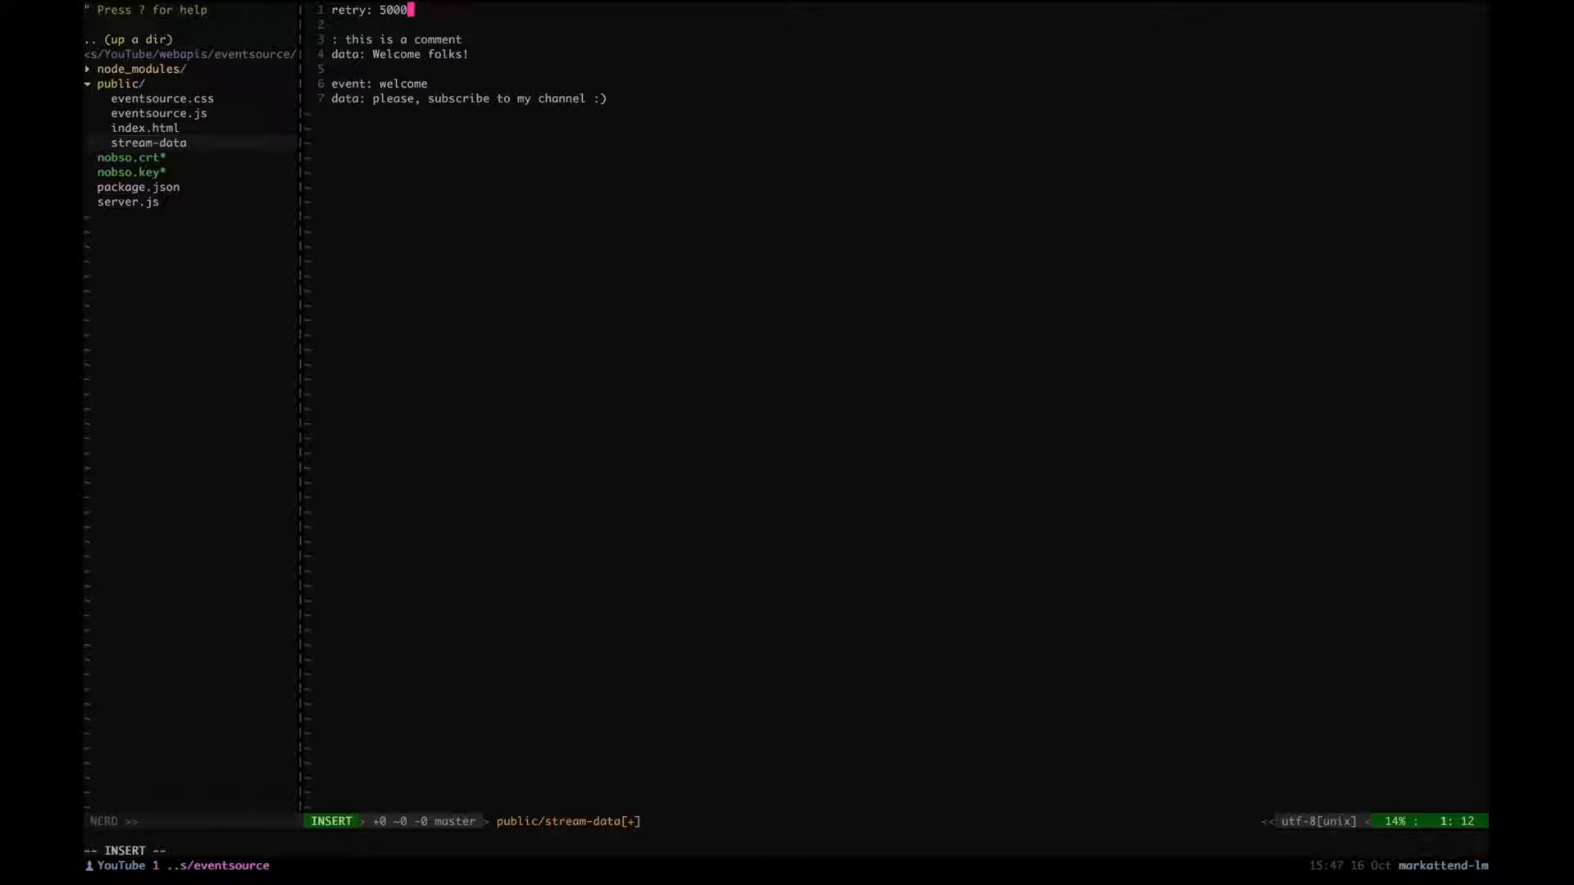
{"action": "key", "text": "Escape"}
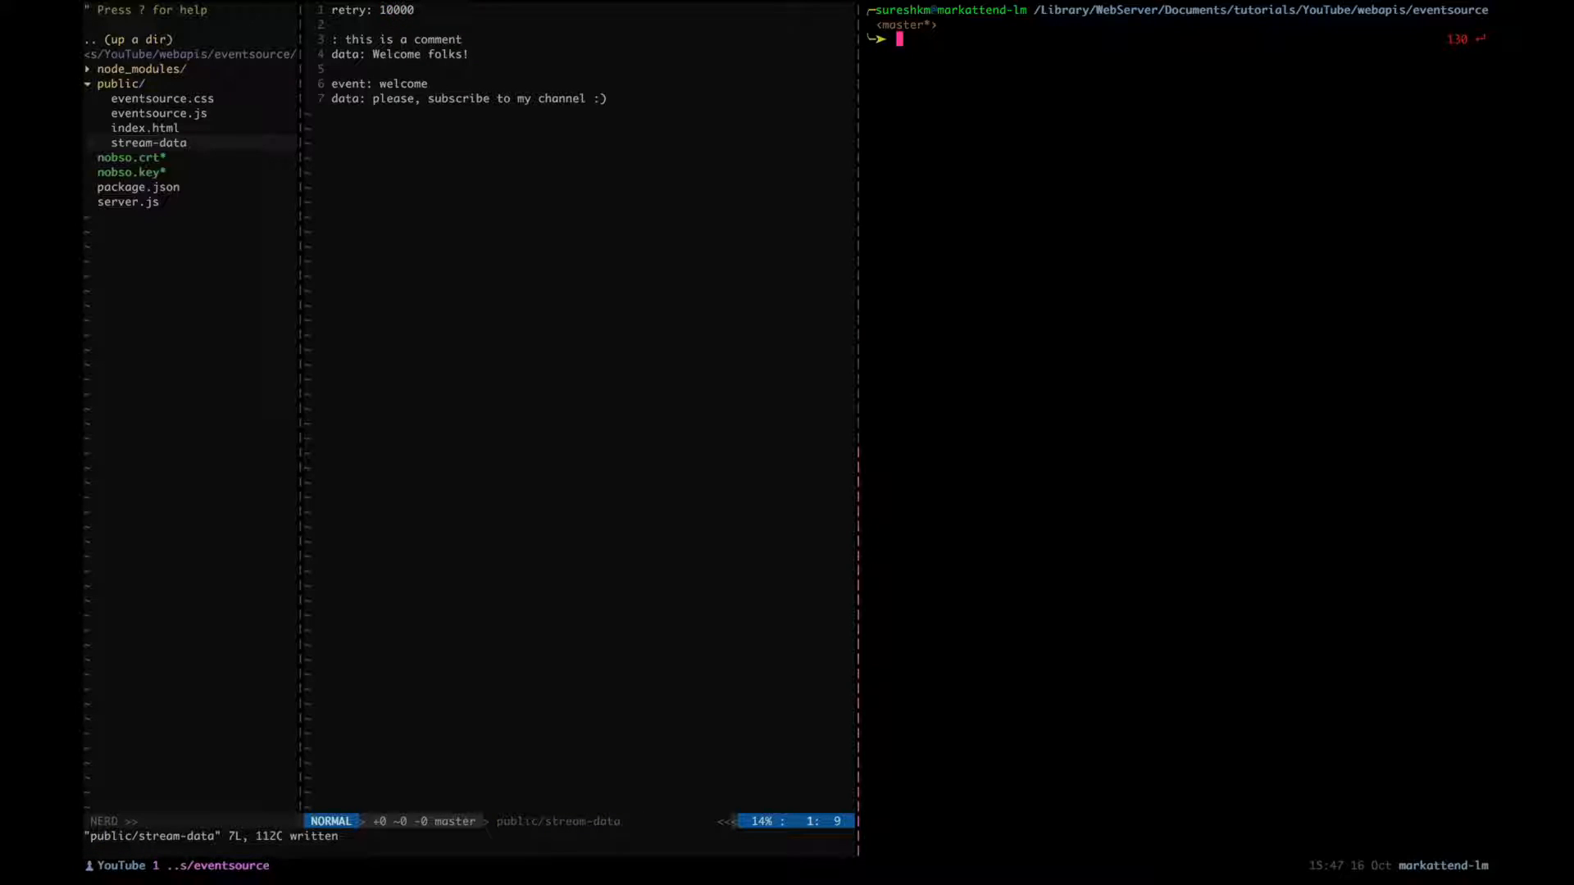
{"action": "type", "text": "npm star"}
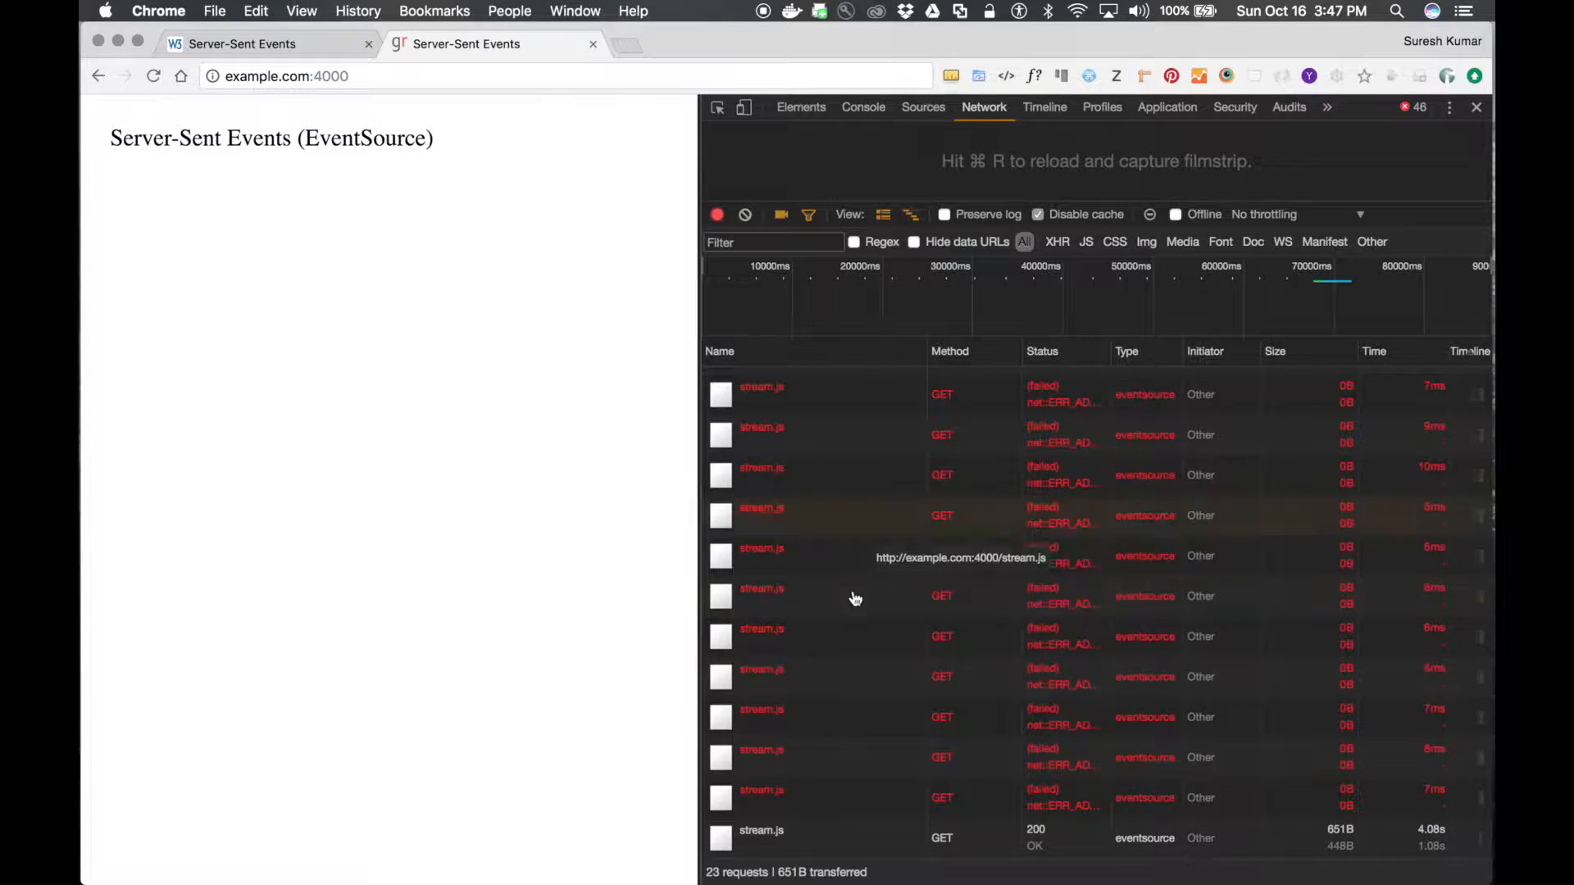
Step: View the 200 OK event-stream headers of the successful stream.js request
{"action": "left_click", "coordinate": [761, 830]}
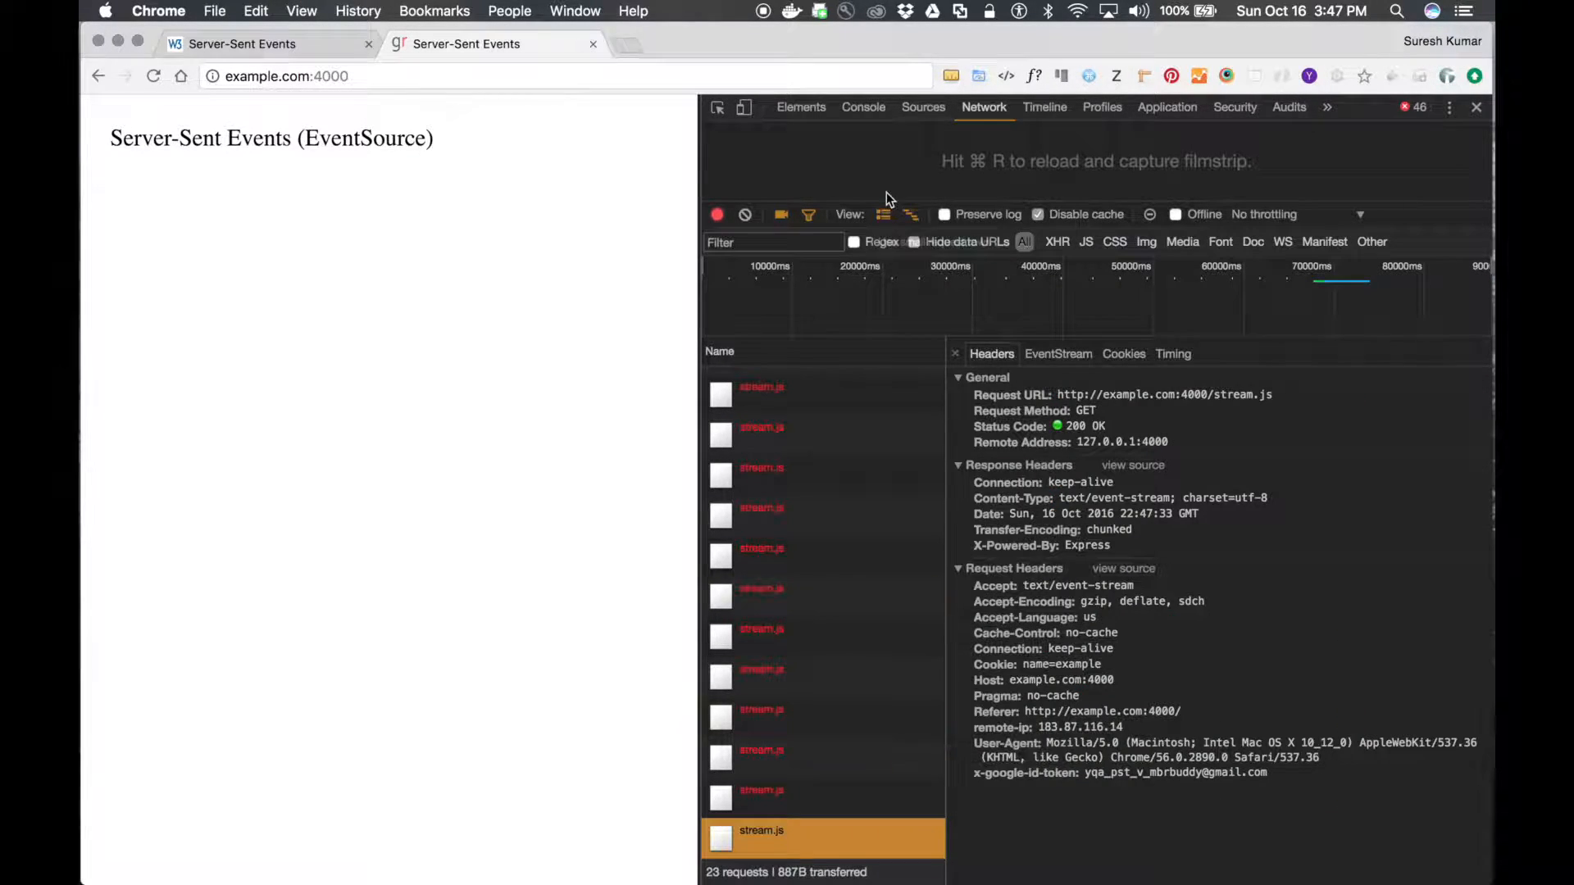
{"action": "left_click", "coordinate": [863, 108]}
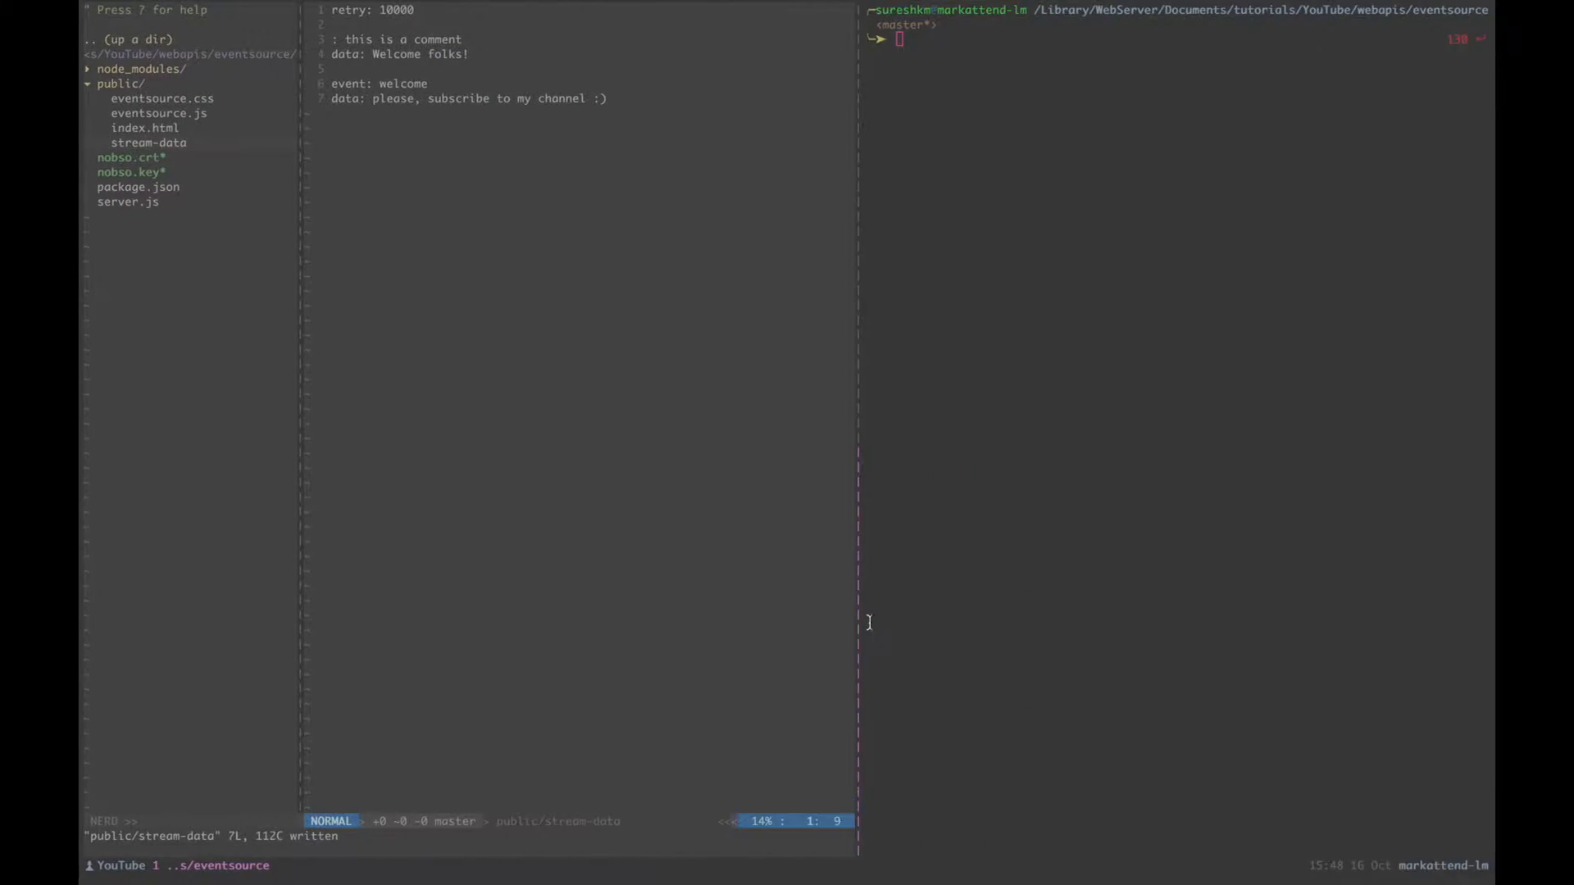
Step: Restart the server with npm start and bring up the DevTools network request list
{"action": "type", "text": "npm start"}
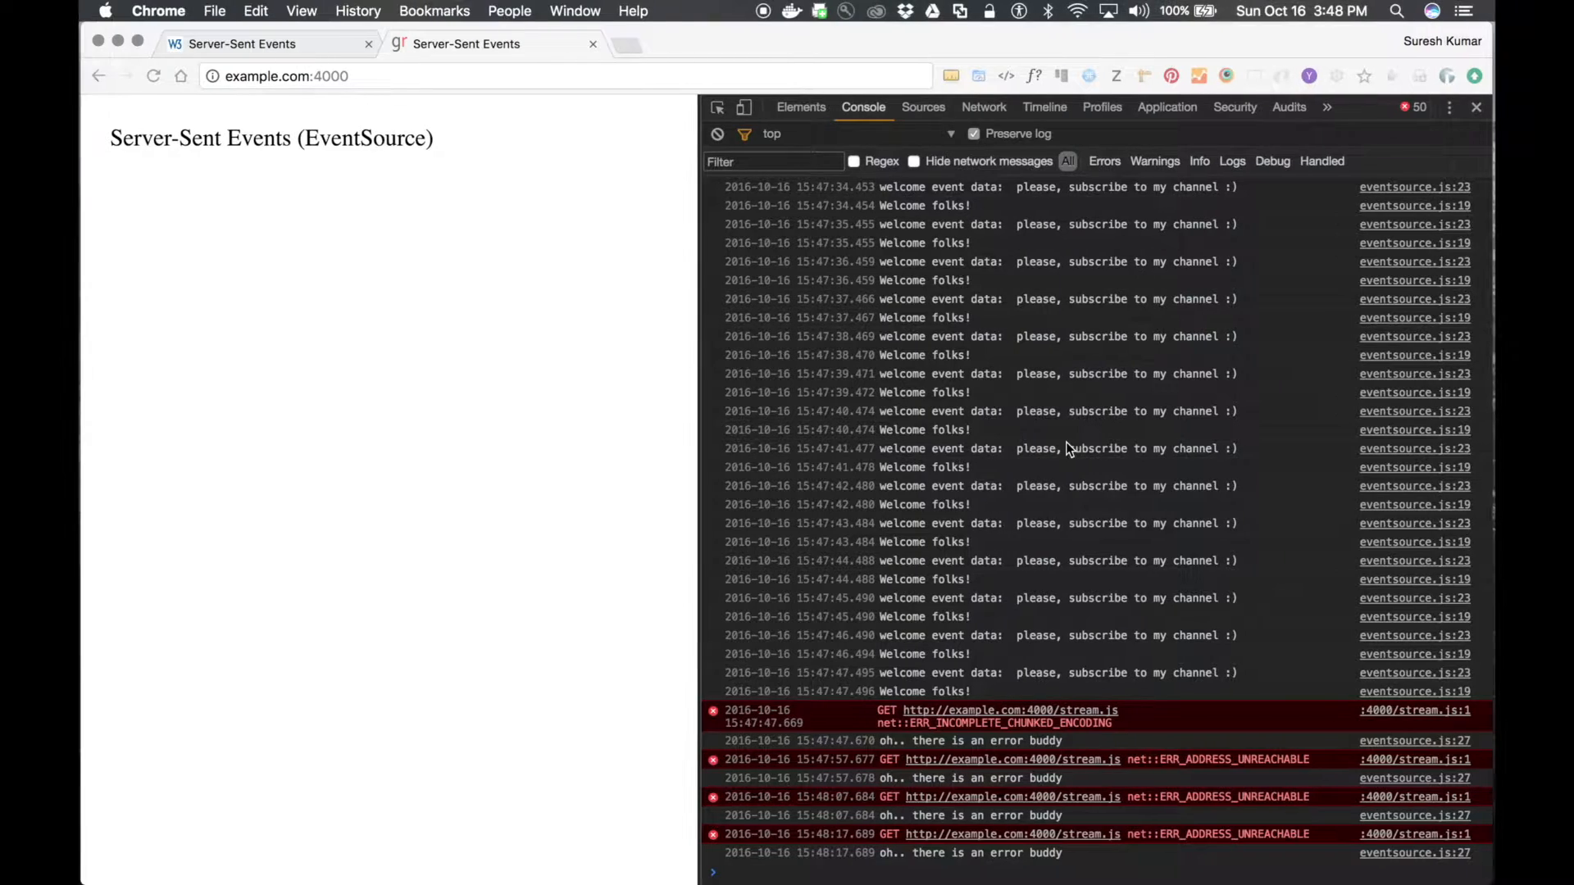
{"action": "mouse_move", "coordinate": [881, 808]}
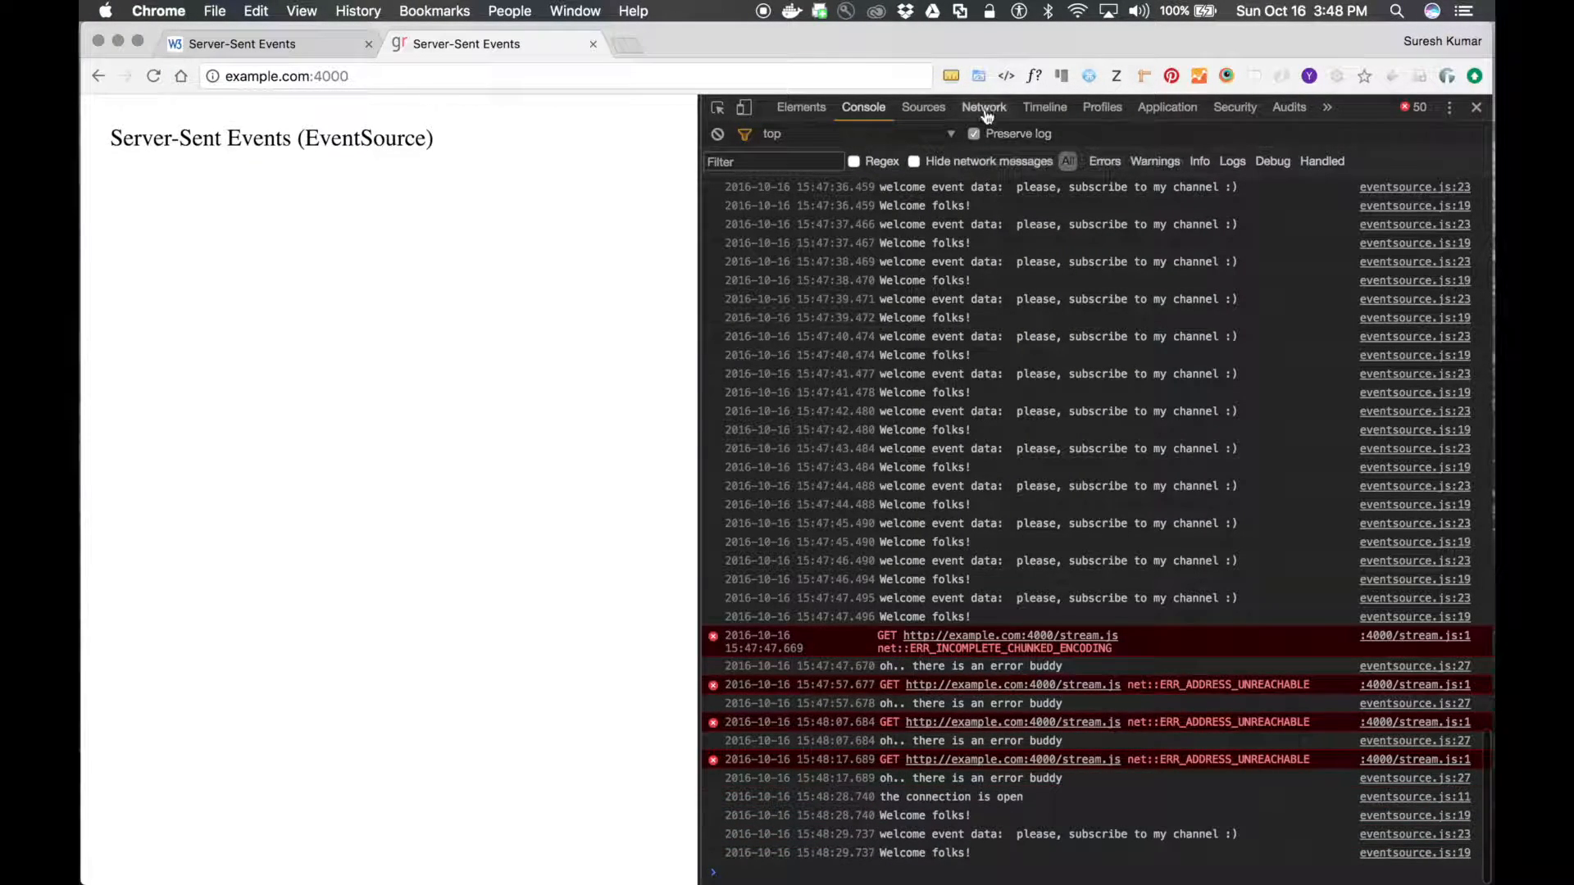
{"action": "left_click", "coordinate": [983, 107]}
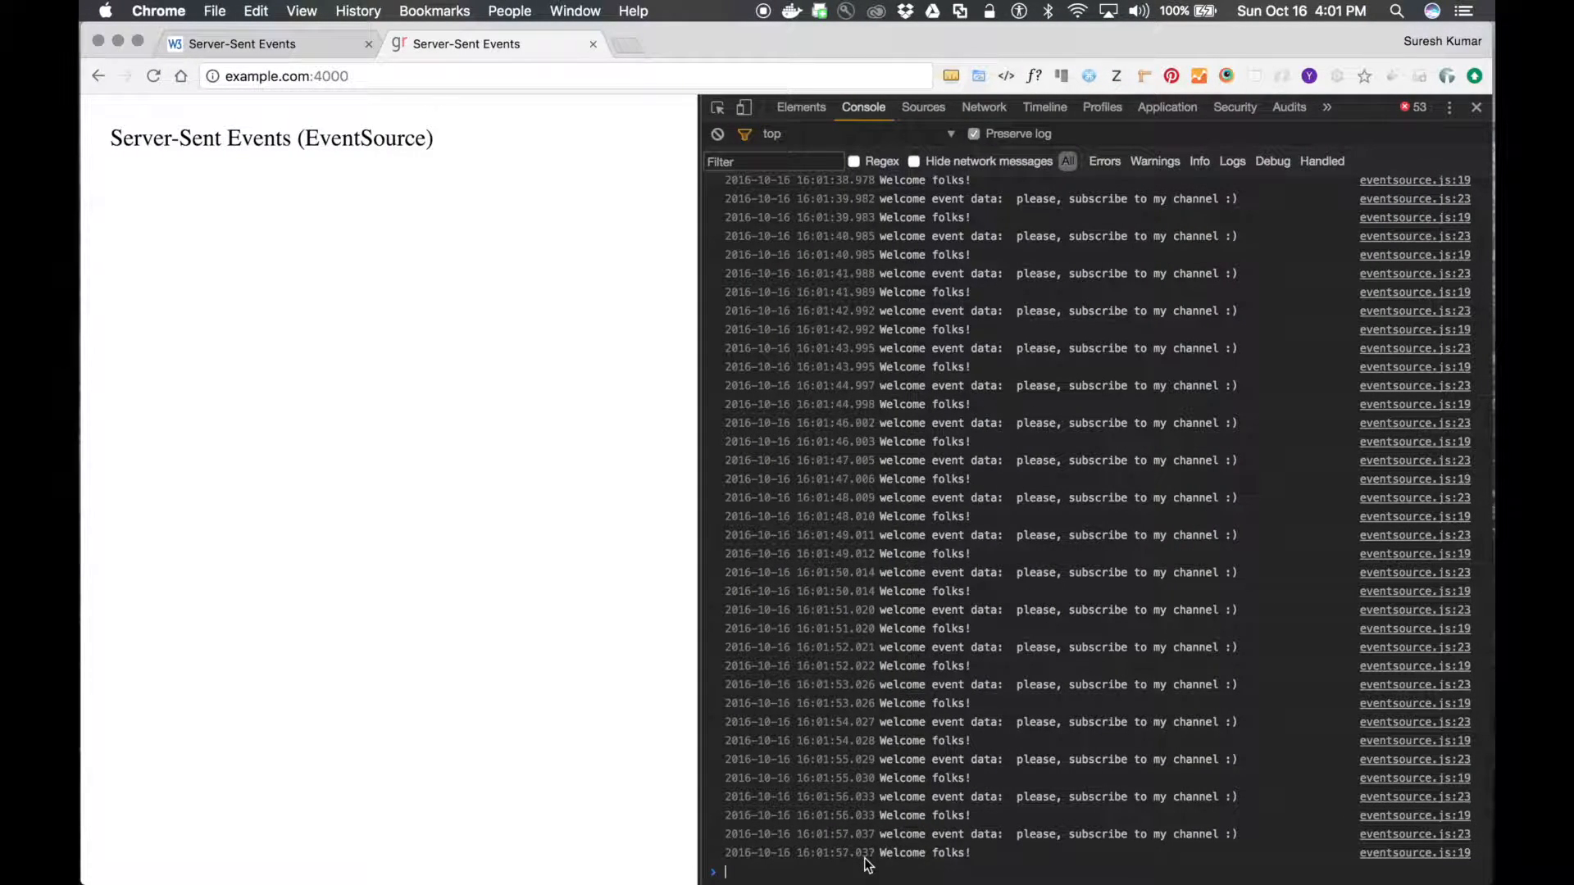
Step: Inspect the live stream.js event-stream request in the Network panel
{"action": "left_click", "coordinate": [982, 107]}
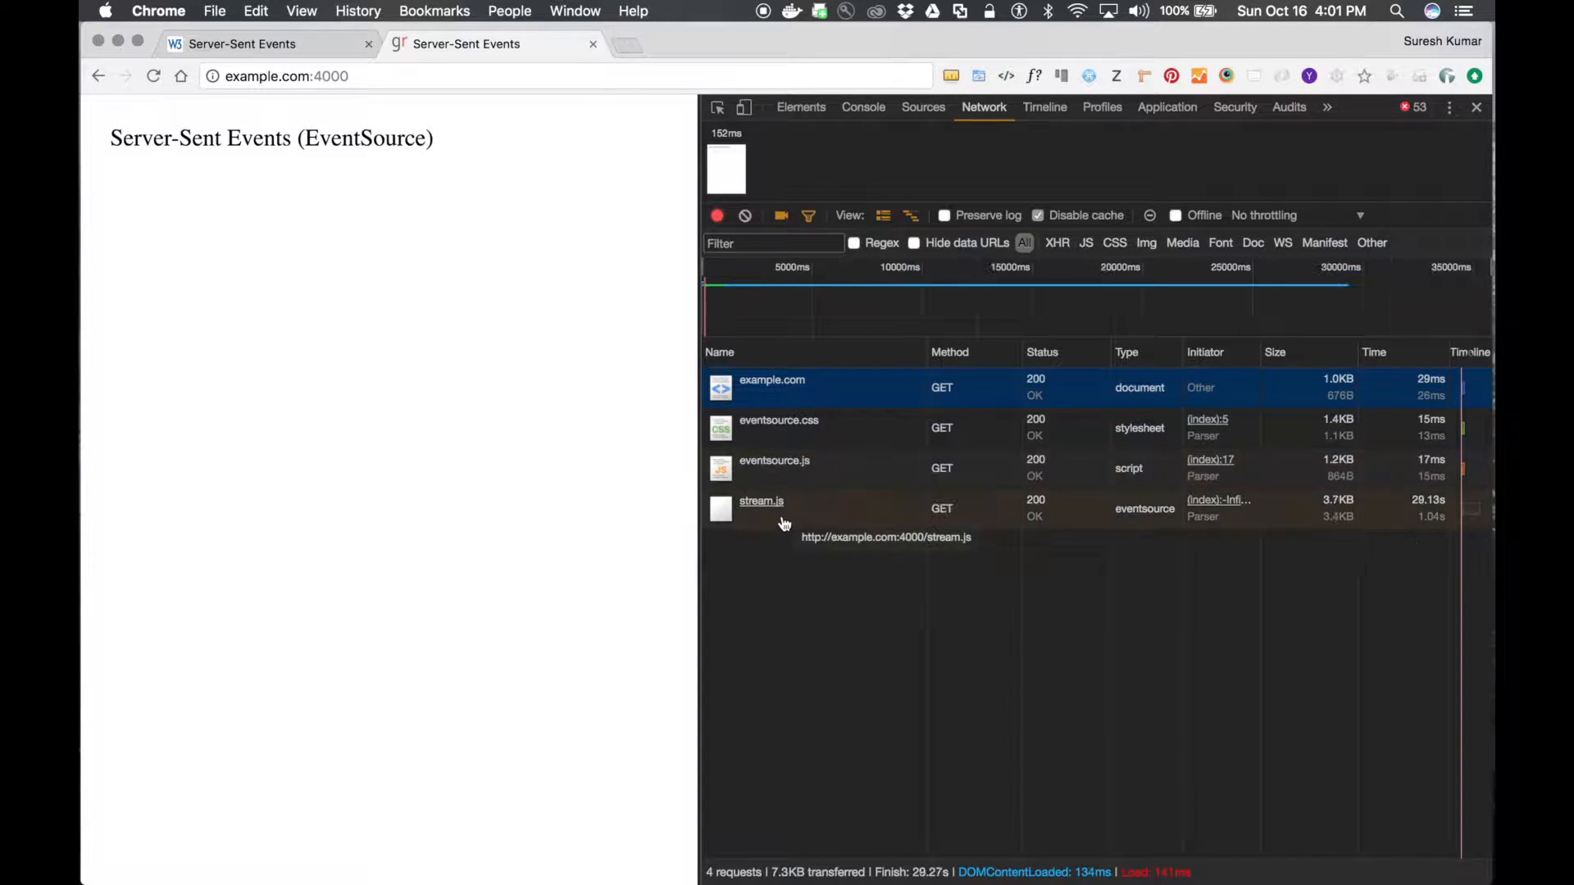
{"action": "left_click", "coordinate": [761, 501]}
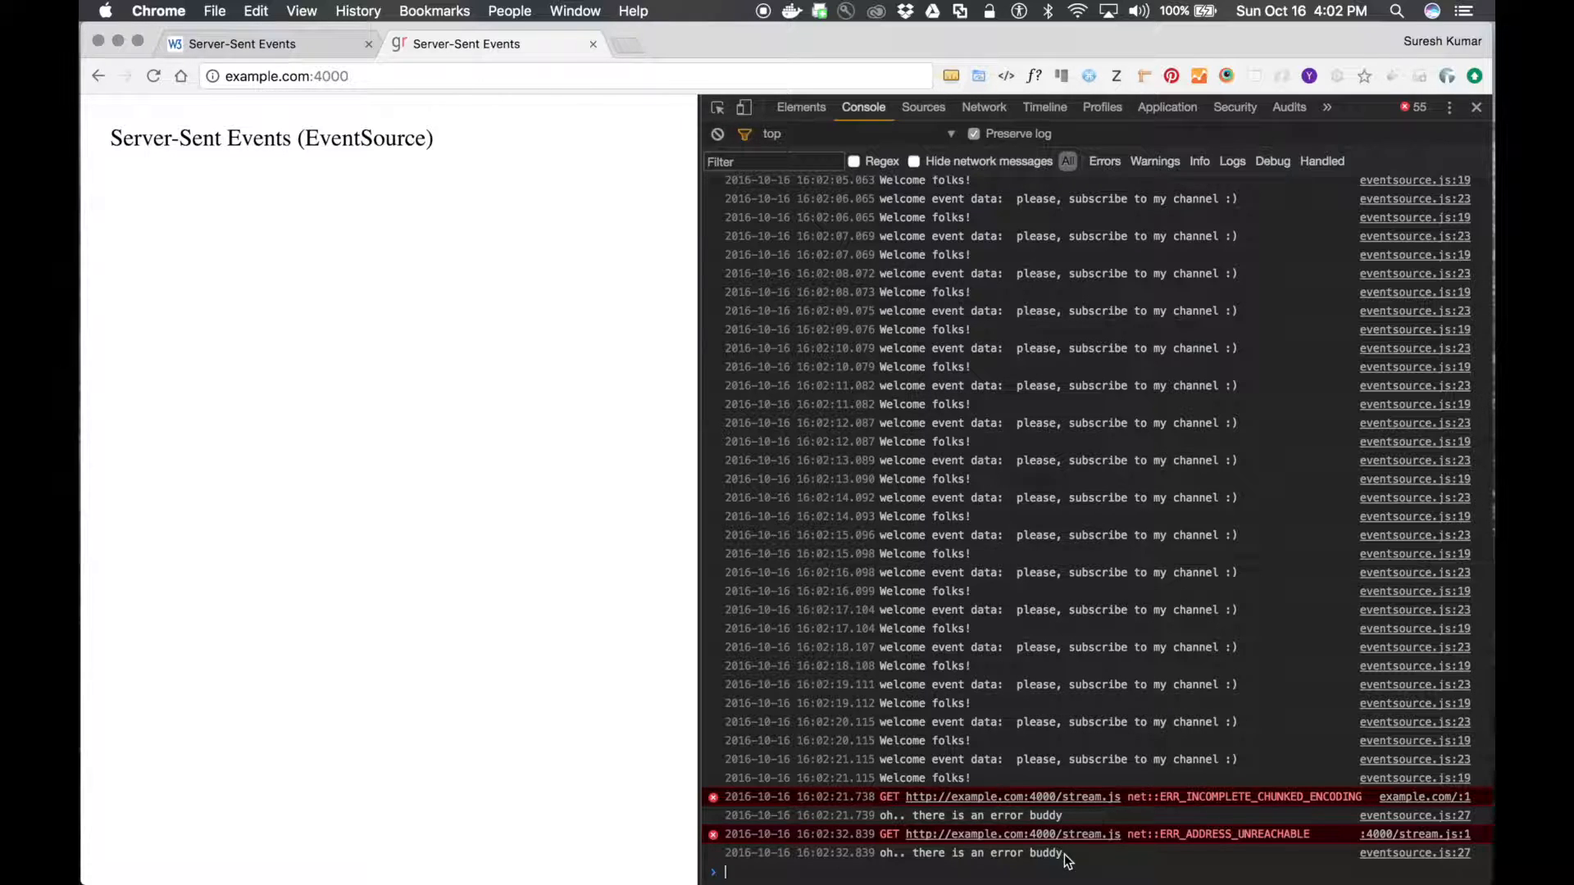
Step: Inspect a retry stream.js request's Last-Event-ID 14 header, then a failed request
{"action": "left_click", "coordinate": [984, 107]}
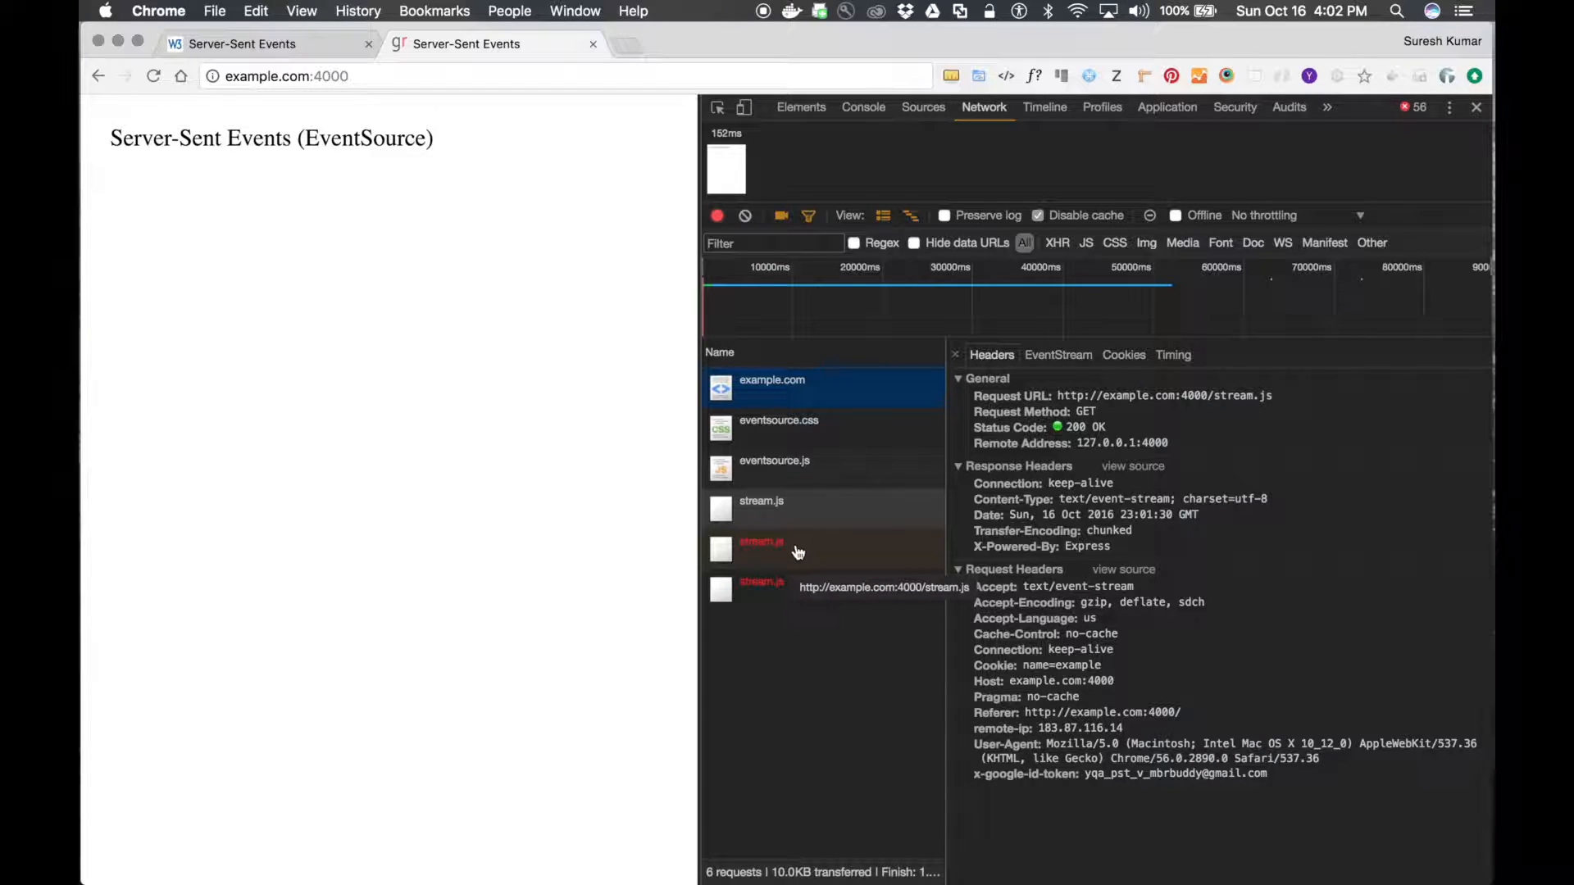
{"action": "mouse_move", "coordinate": [834, 560]}
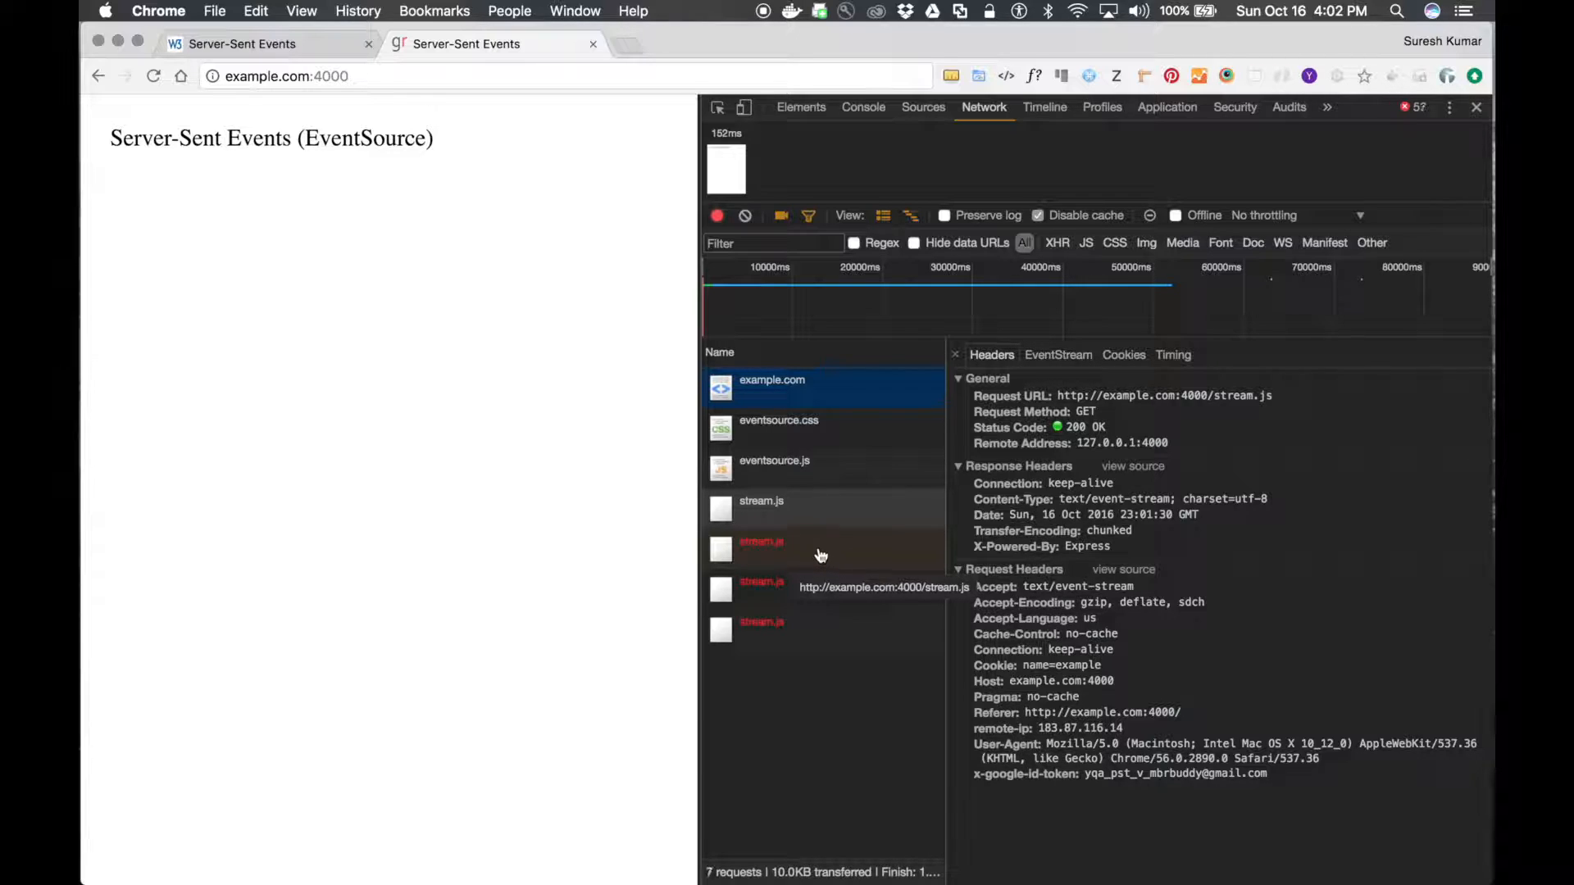
{"action": "left_click", "coordinate": [761, 542]}
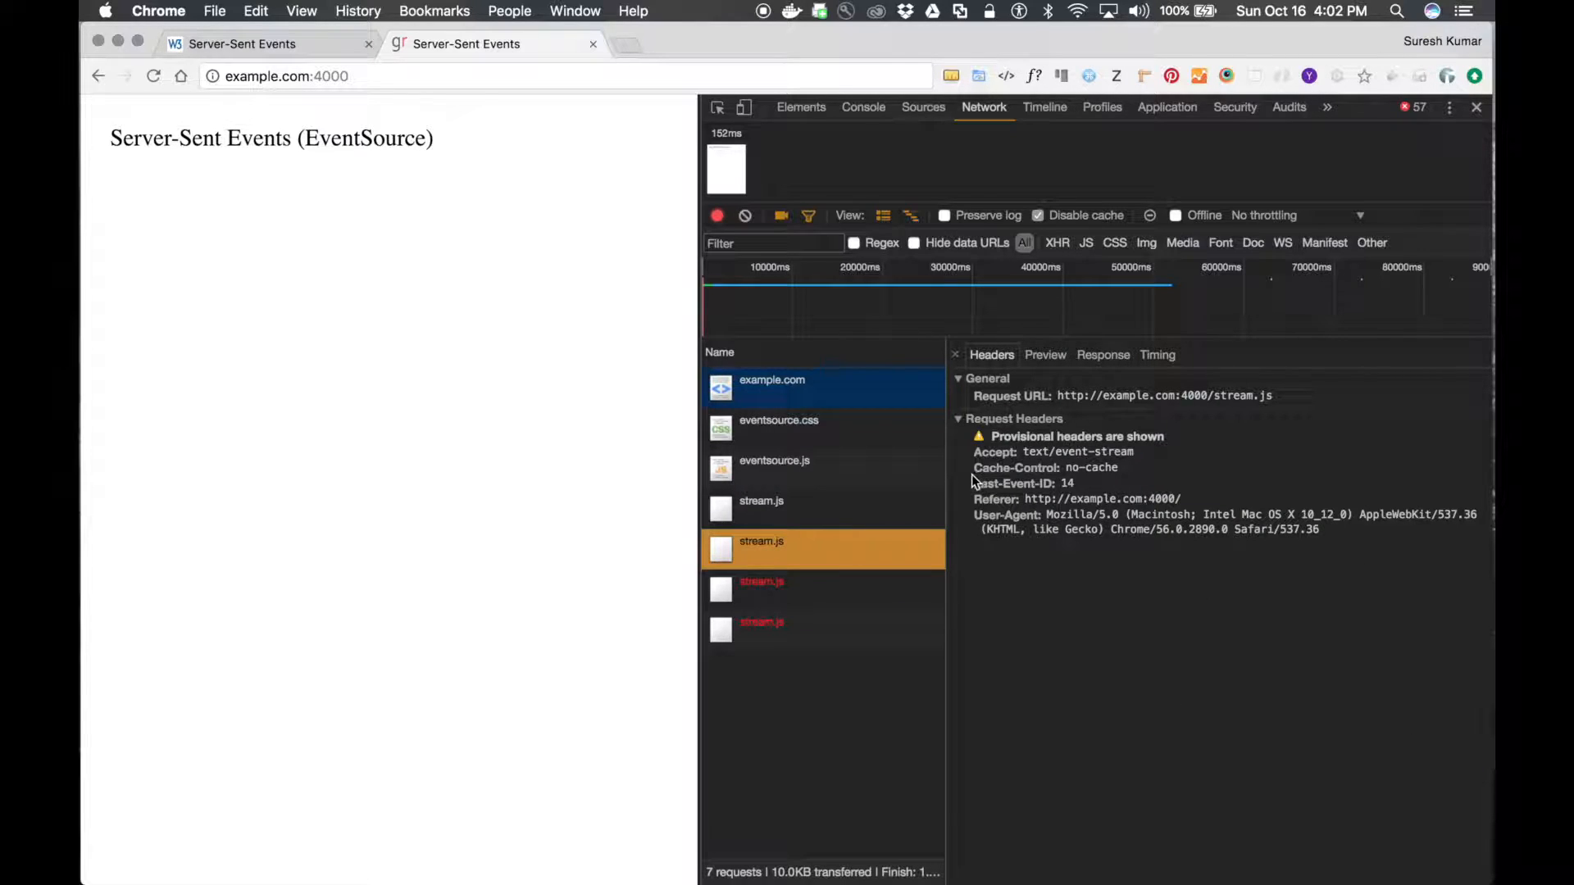
{"action": "double_click", "coordinate": [1012, 484]}
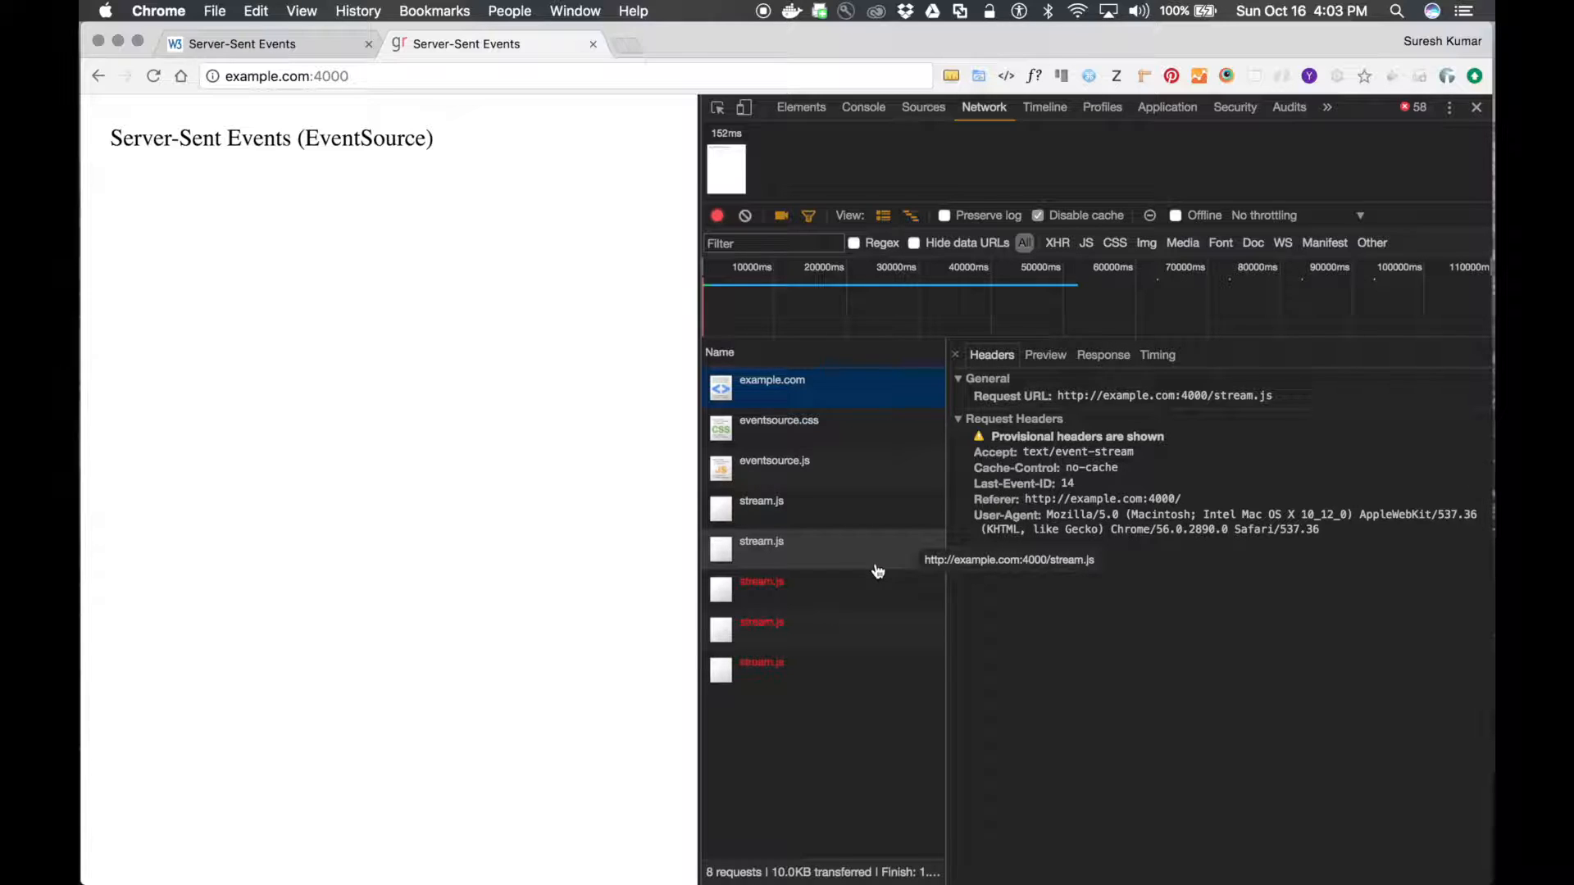
{"action": "mouse_move", "coordinate": [983, 508]}
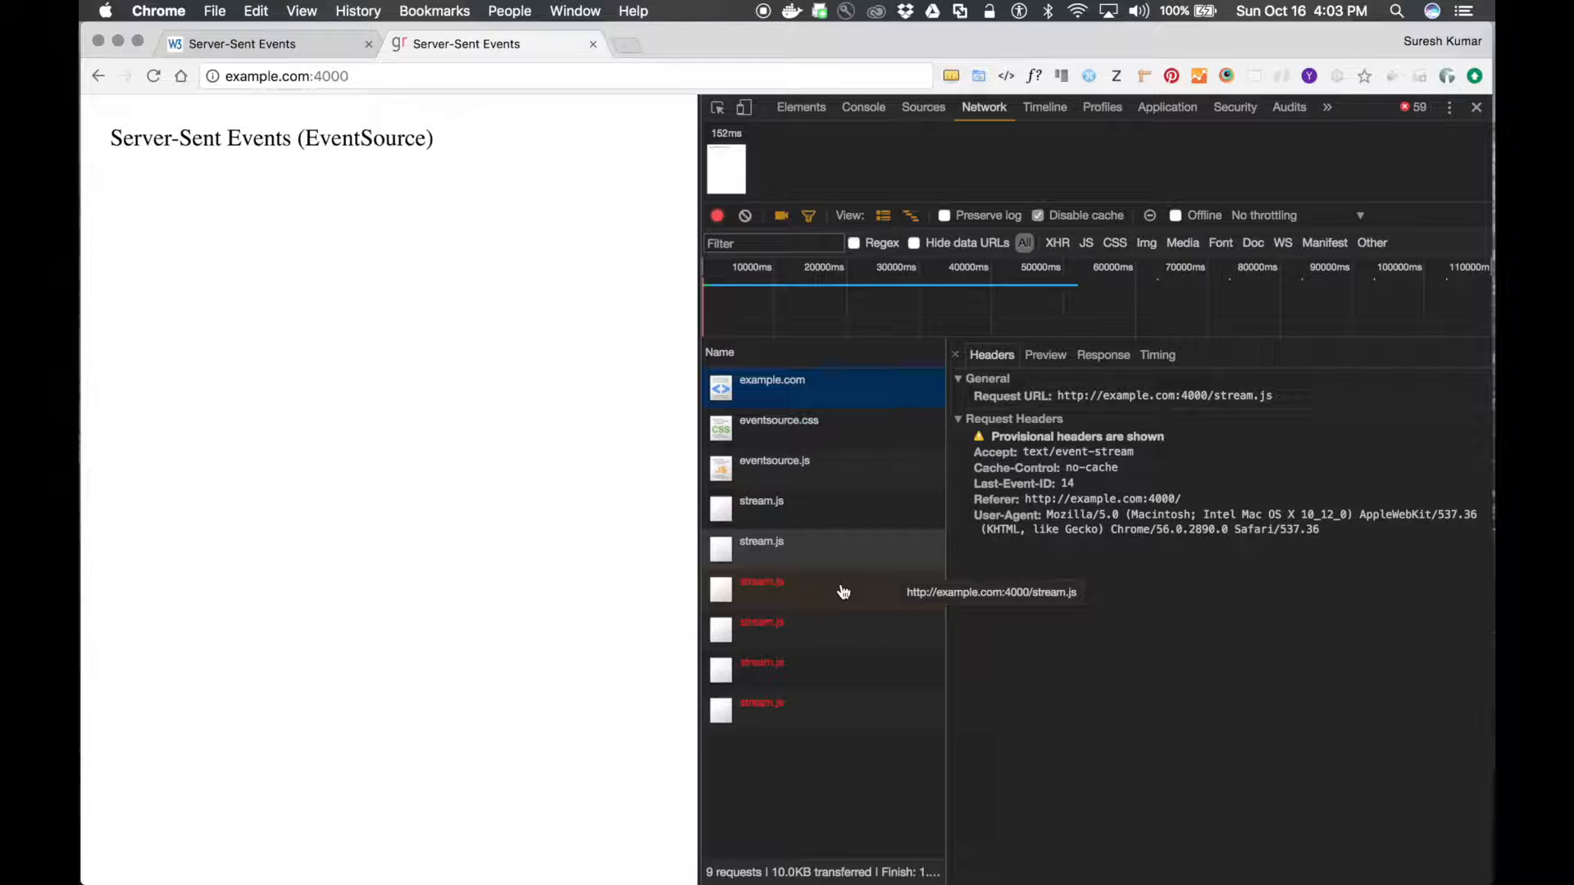
{"action": "left_click", "coordinate": [823, 622]}
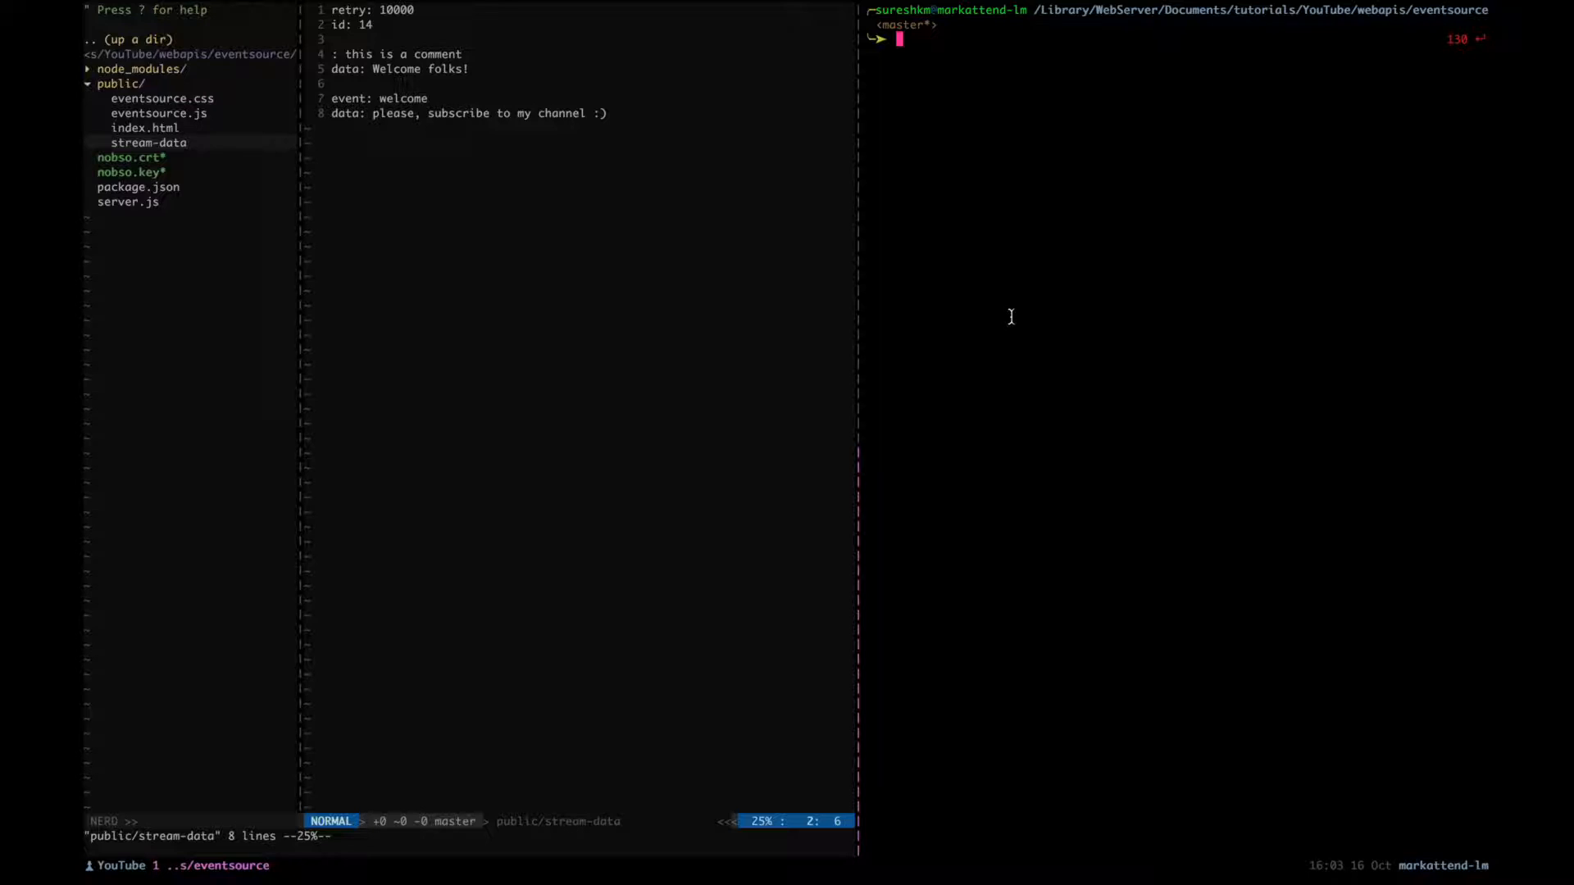
Step: Restart the server and check the reconnected stream.js request and resumed console events
{"action": "type", "text": "npm start"}
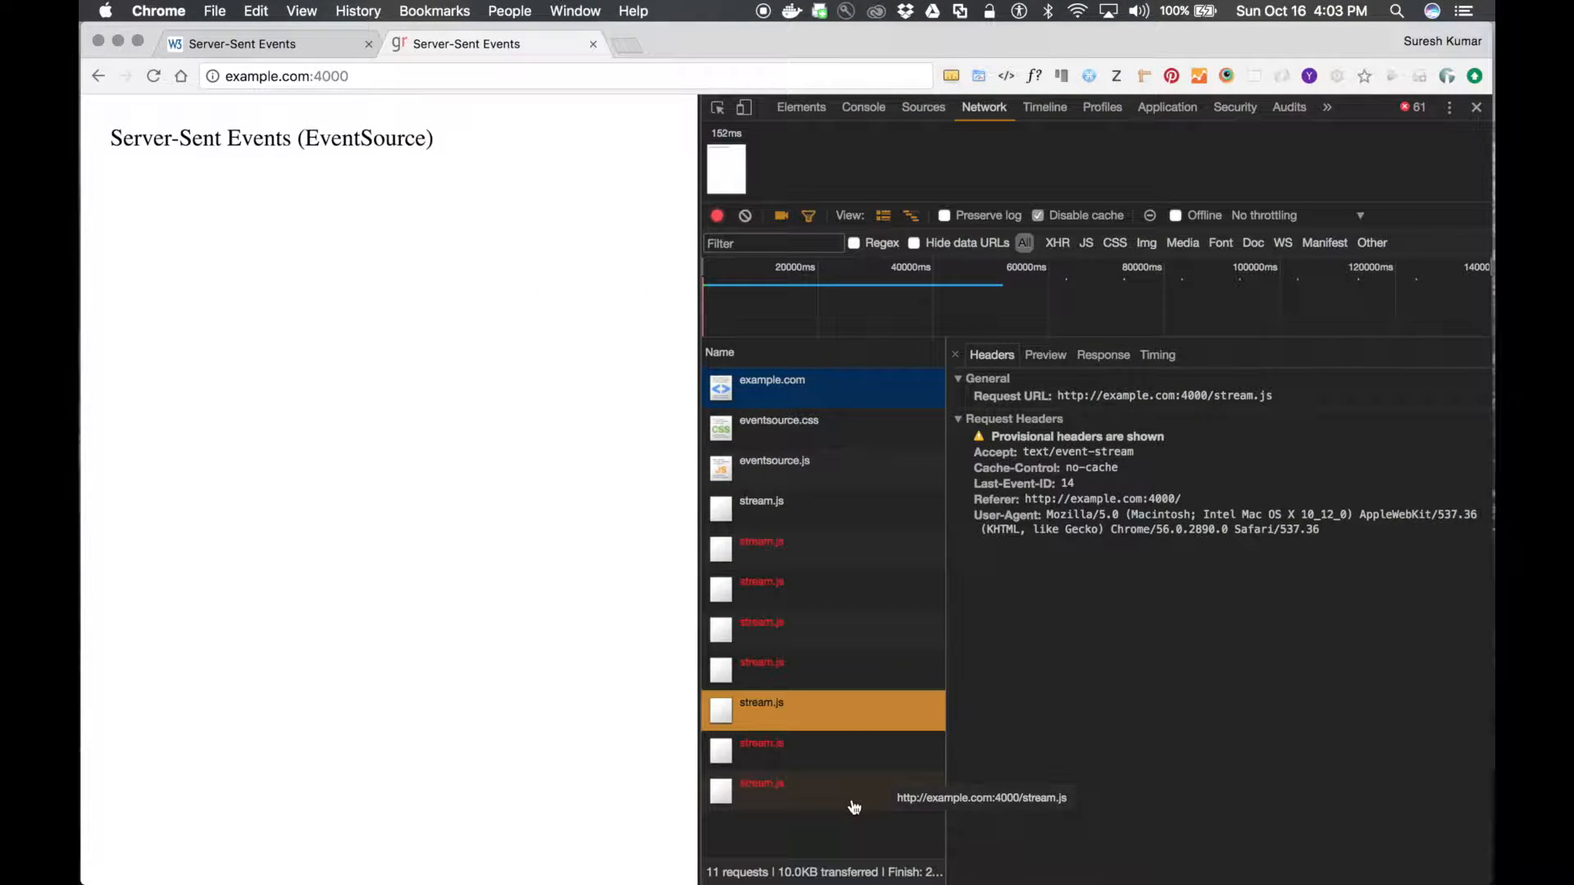
{"action": "mouse_move", "coordinate": [899, 832]}
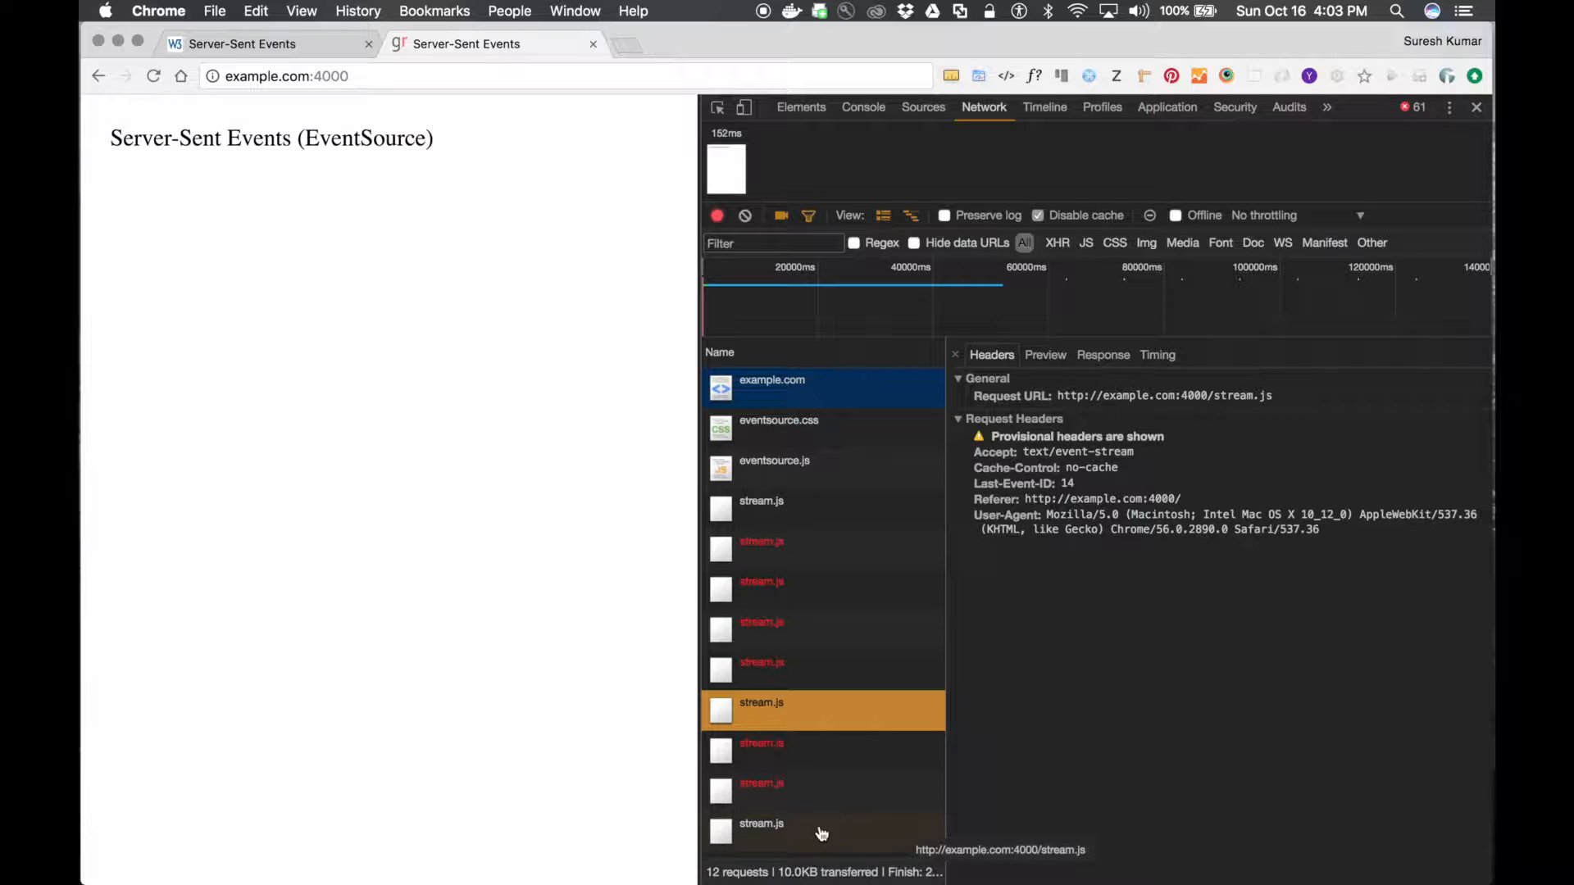
{"action": "left_click", "coordinate": [761, 822]}
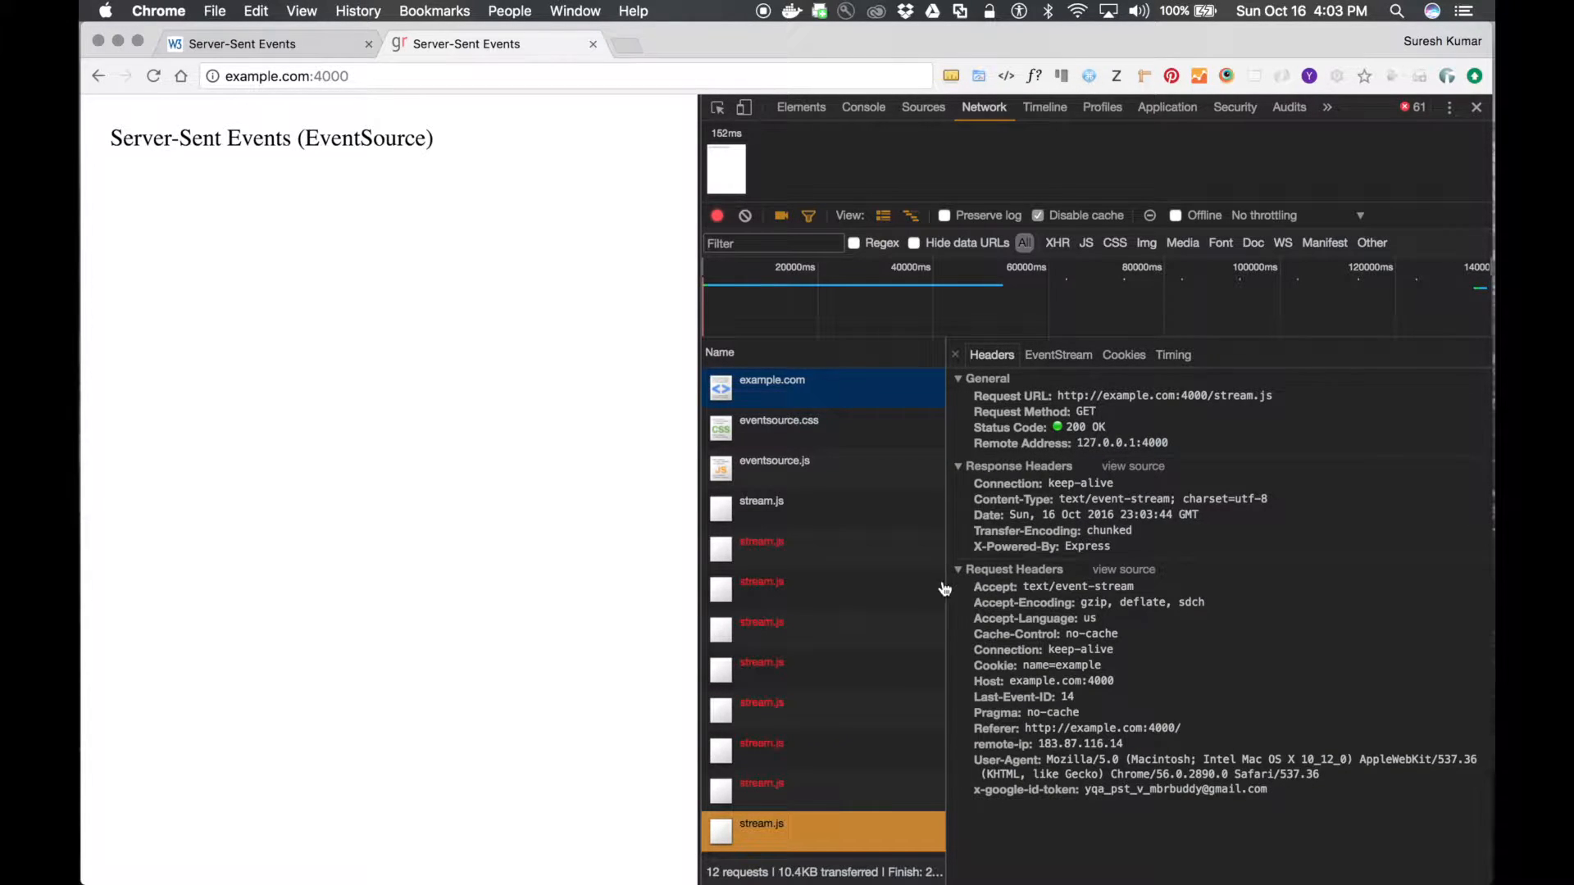
{"action": "left_click", "coordinate": [863, 108]}
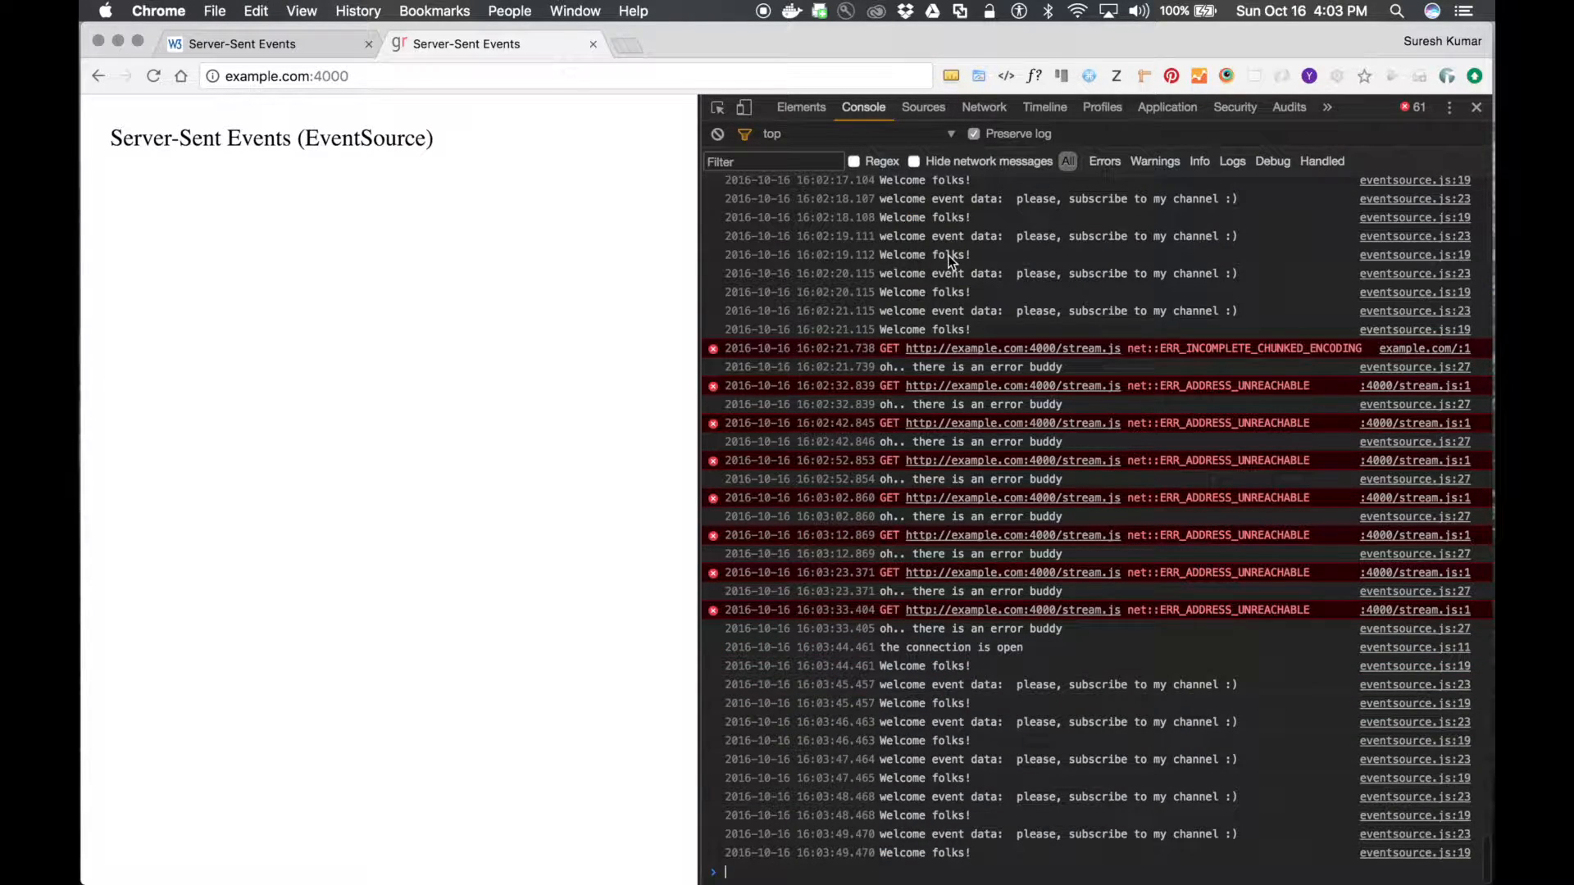
{"action": "left_click", "coordinate": [983, 107]}
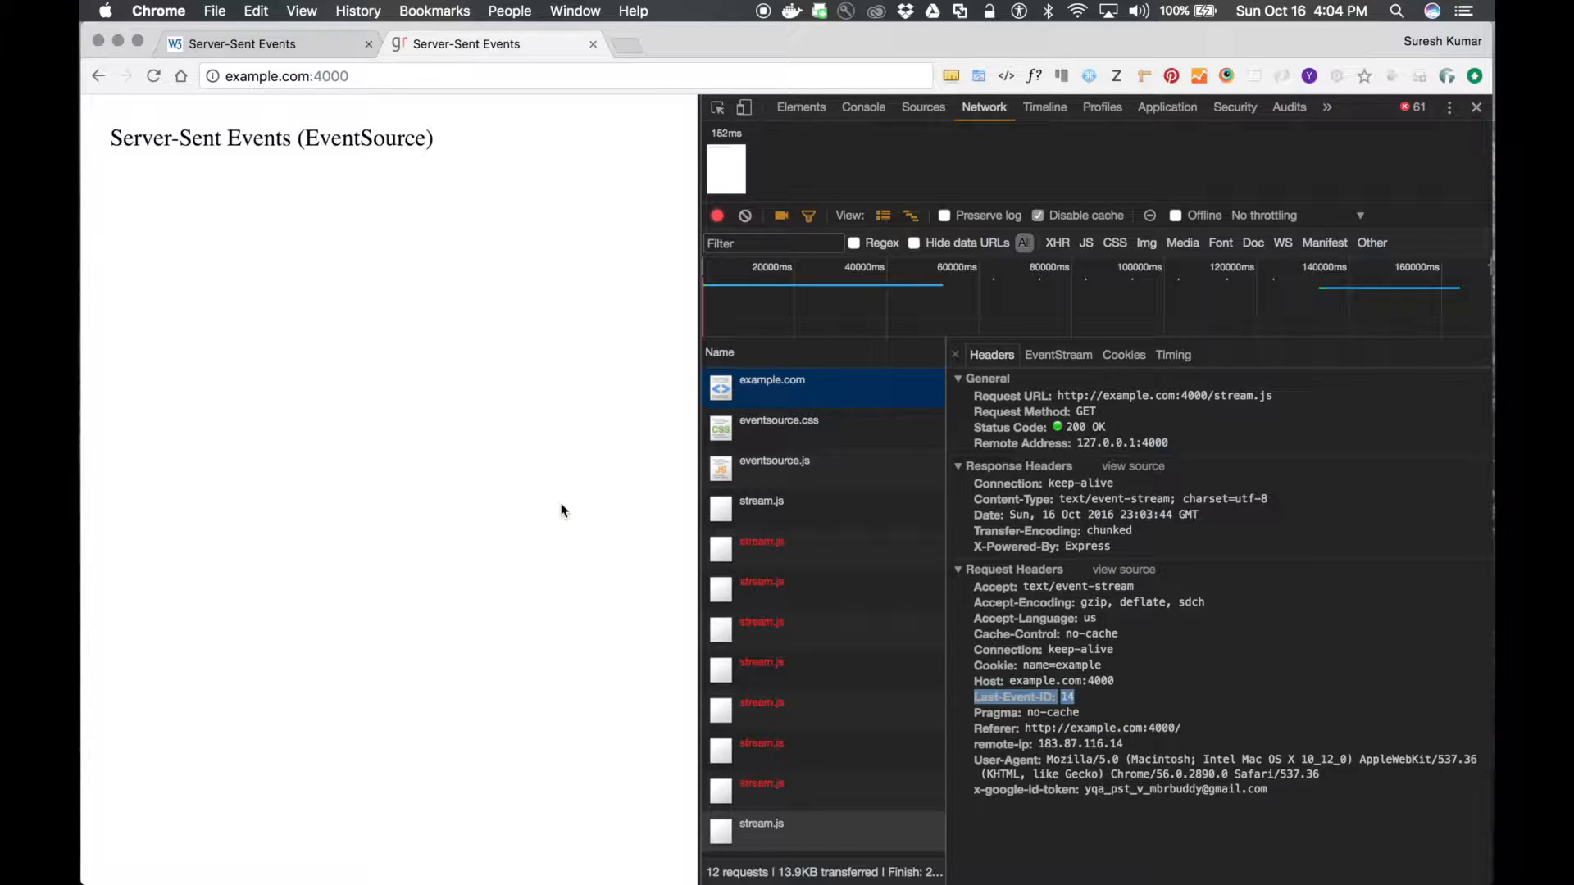
Step: Stop the running server in the terminal to get ready to edit server.js
{"action": "left_click", "coordinate": [862, 107]}
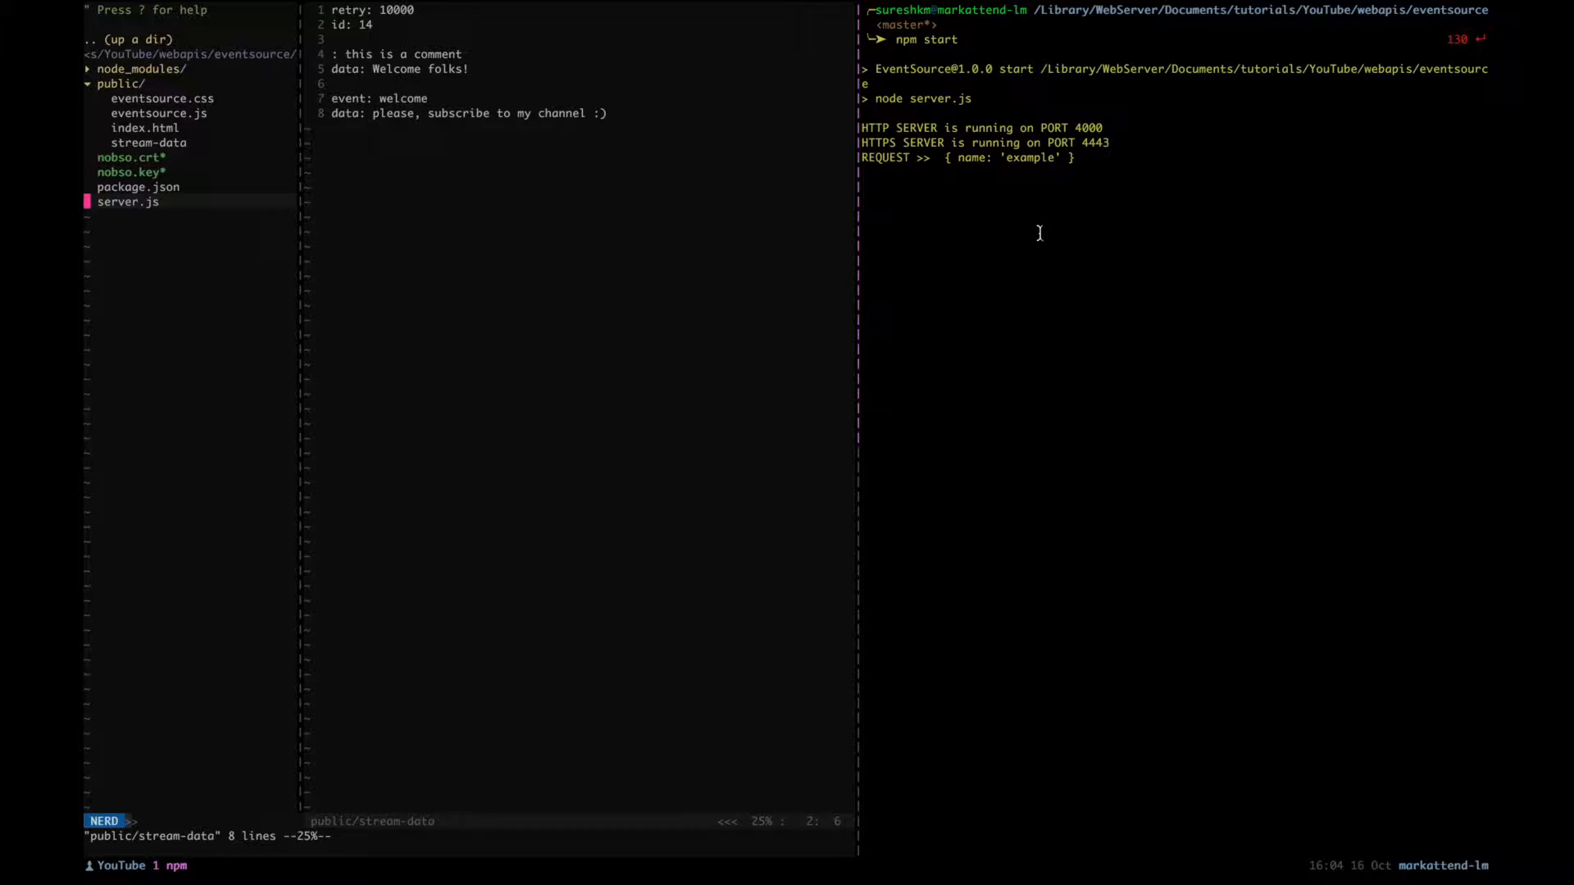
{"action": "key", "text": "ctrl+c"}
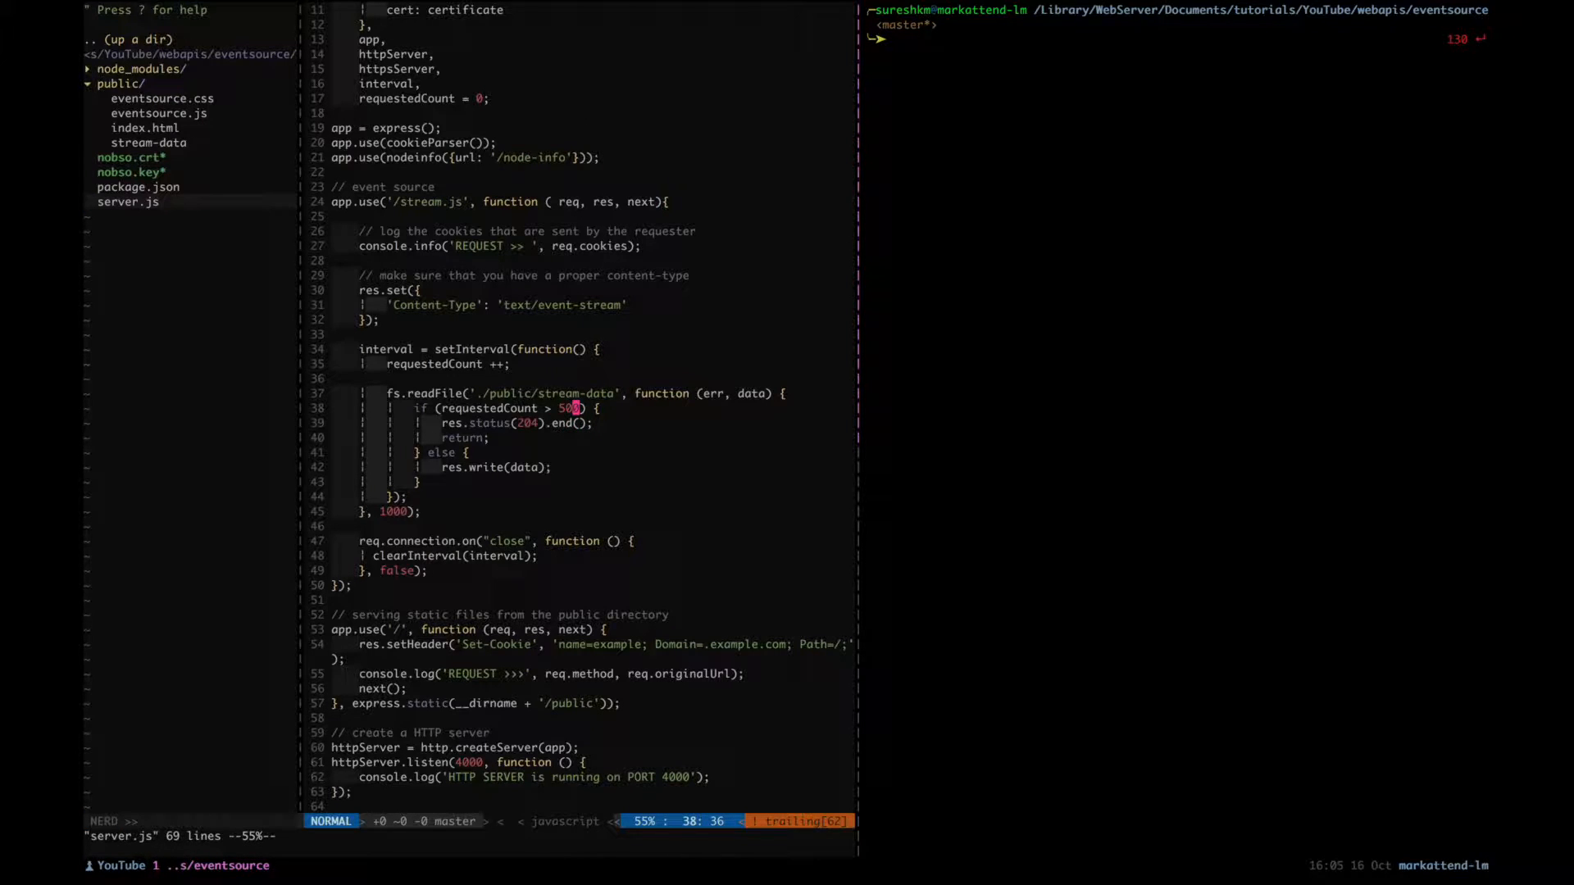
Step: Change the 204 cutoff to requestedCount > 10, save server.js, and restart with npm start
{"action": "key", "text": "i"}
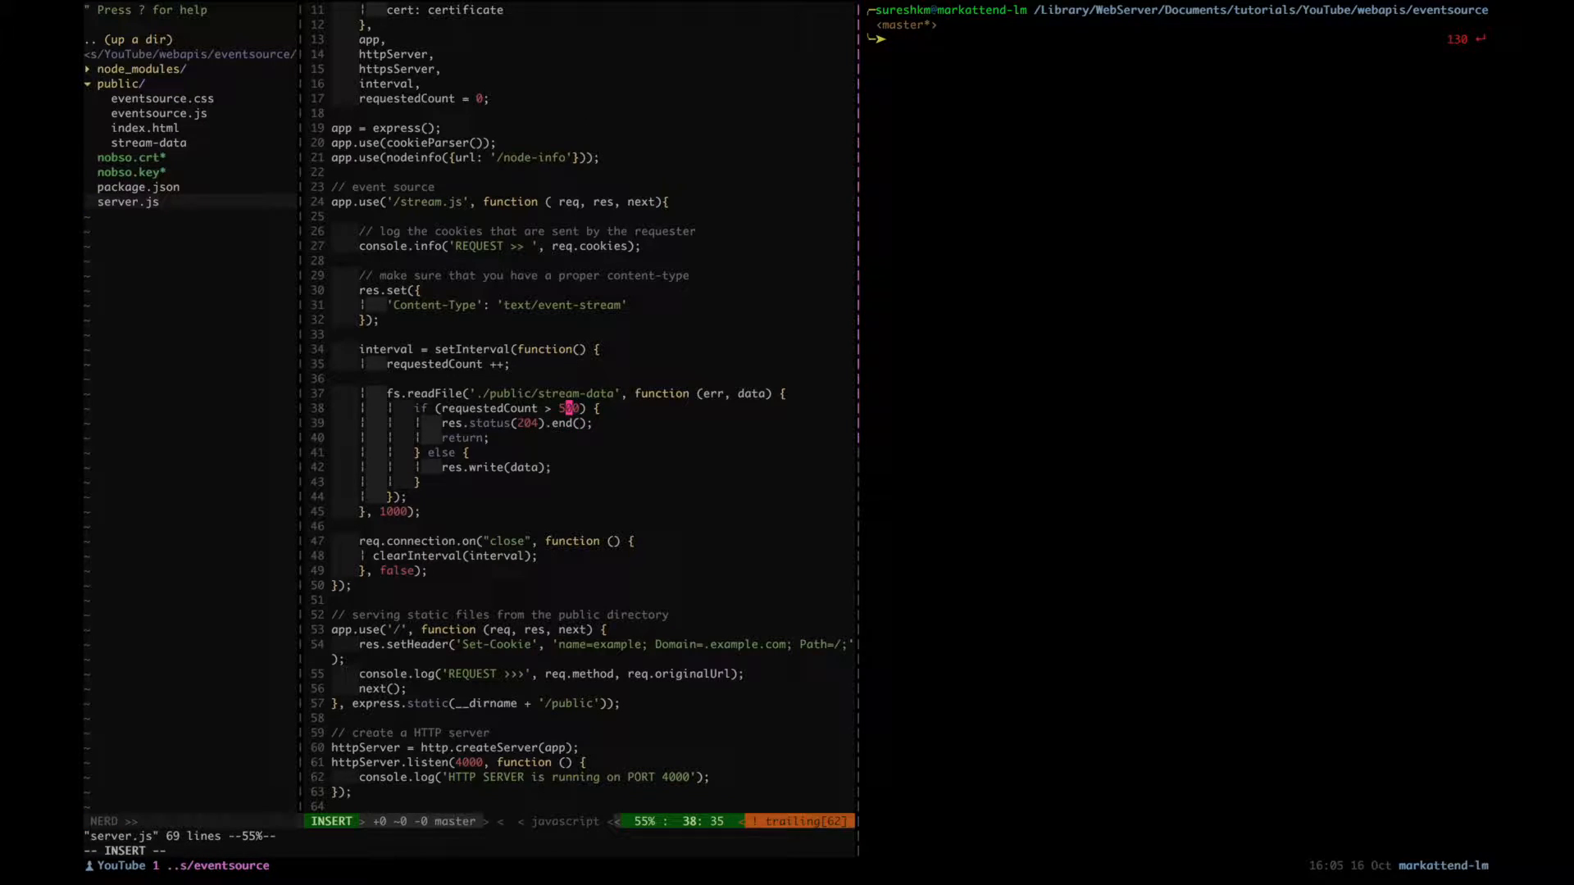
{"action": "key", "text": "Escape"}
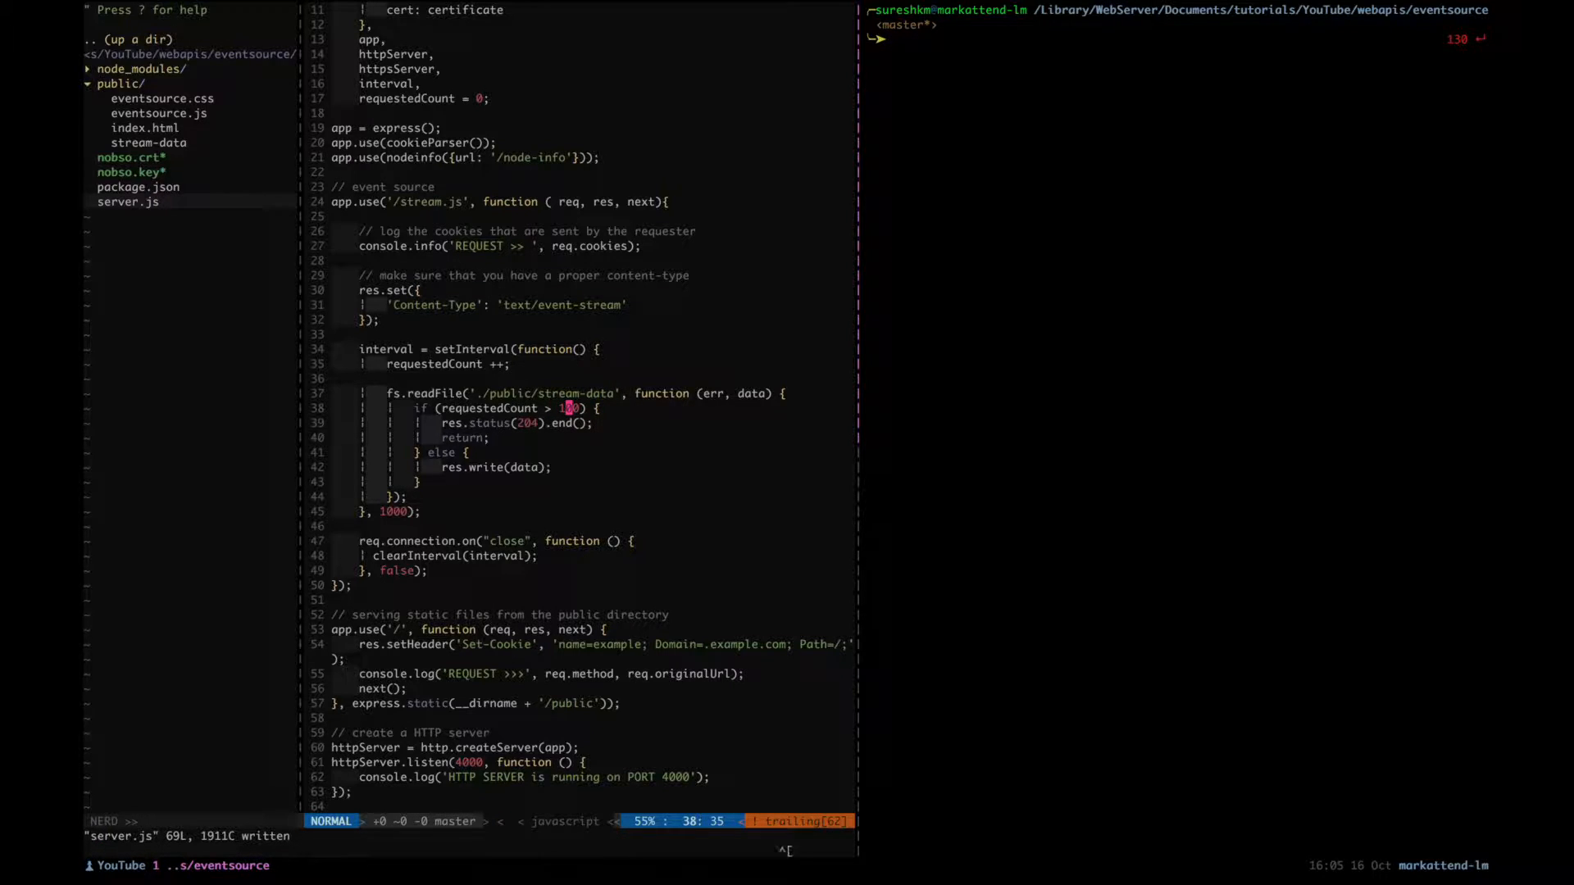
{"action": "key", "text": "i"}
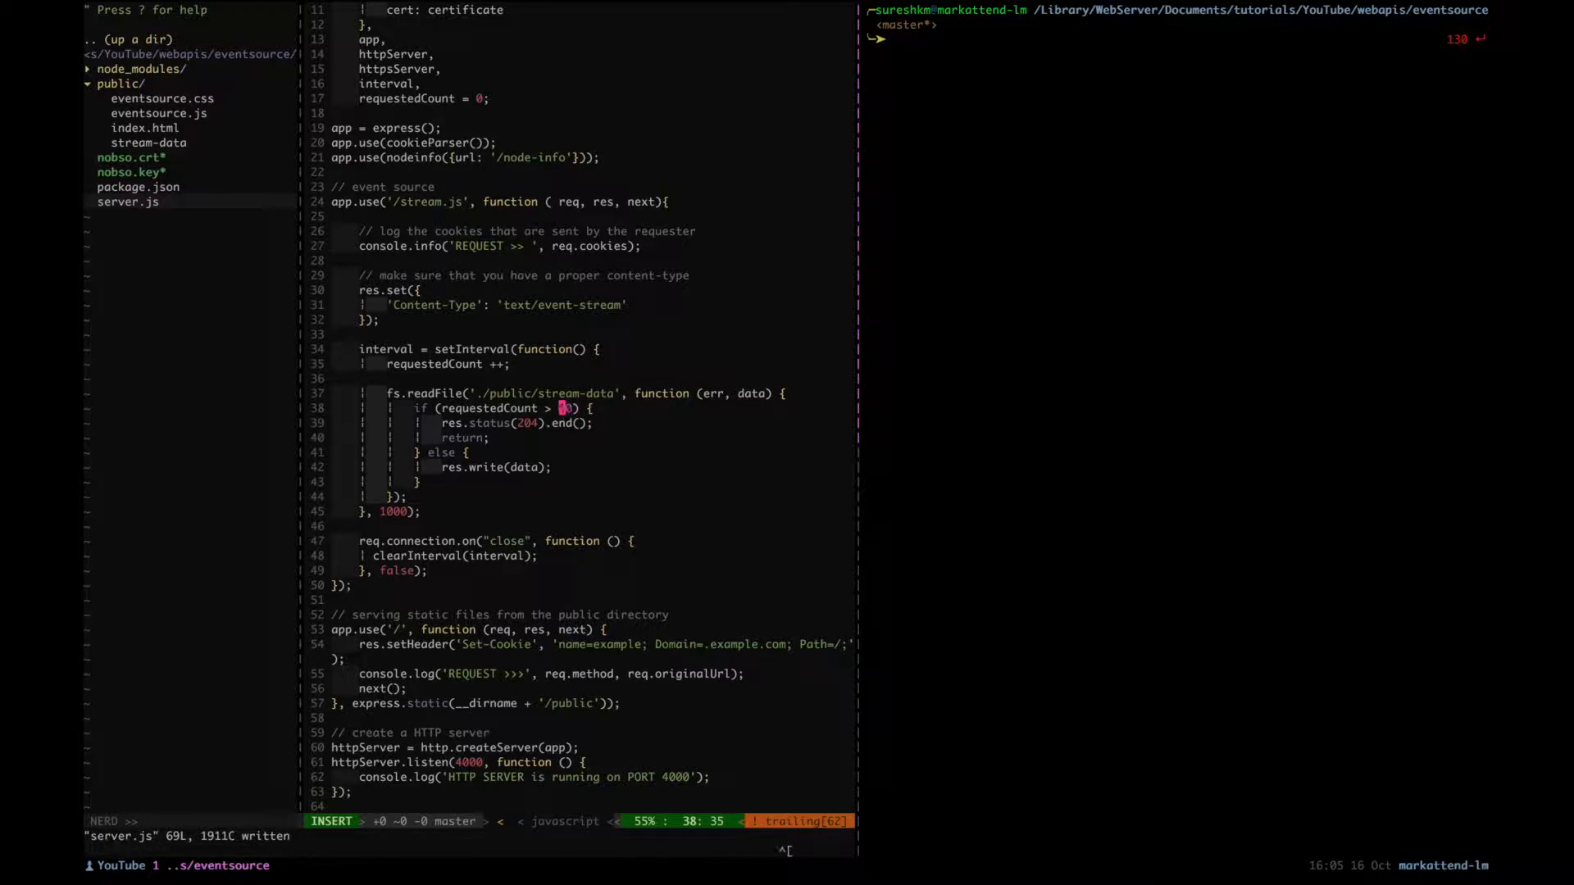
{"action": "key", "text": "Escape"}
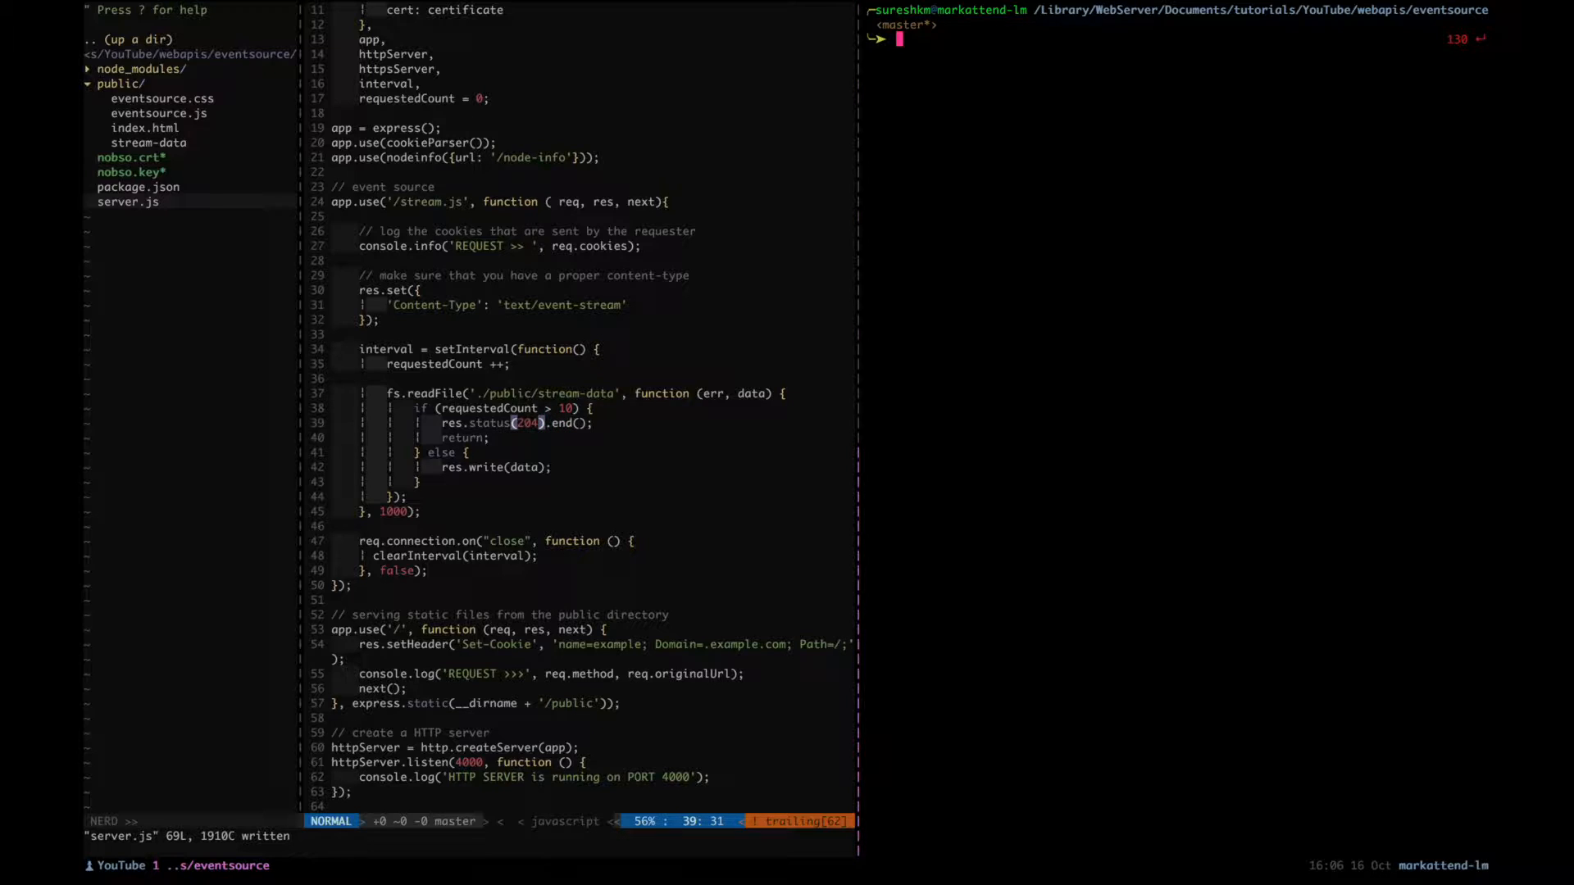
{"action": "type", "text": "npm start"}
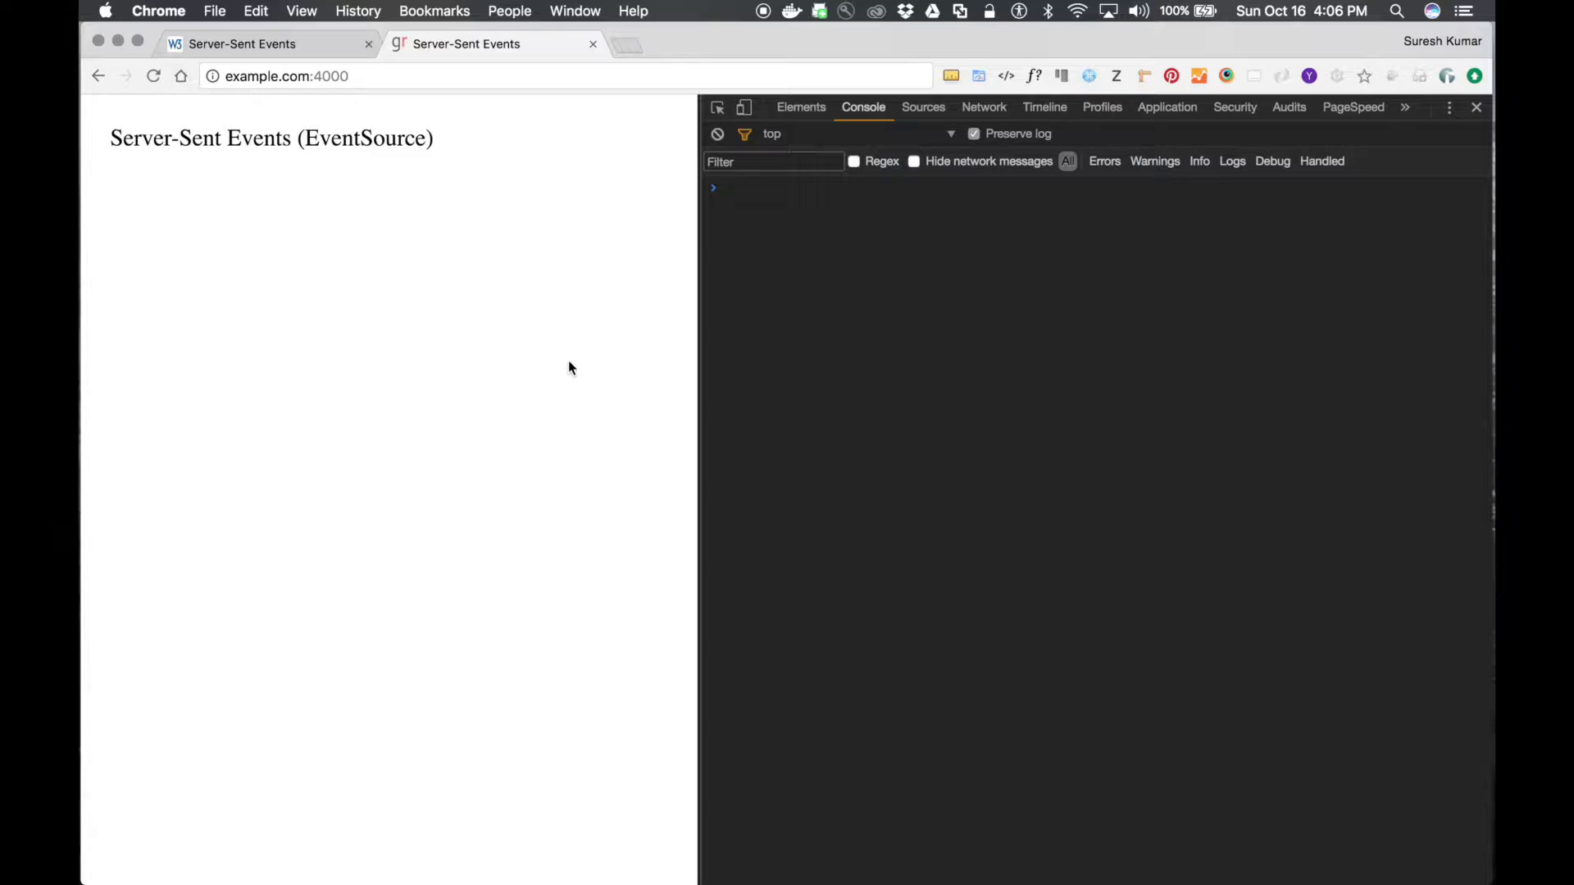
{"action": "mouse_move", "coordinate": [738, 322]}
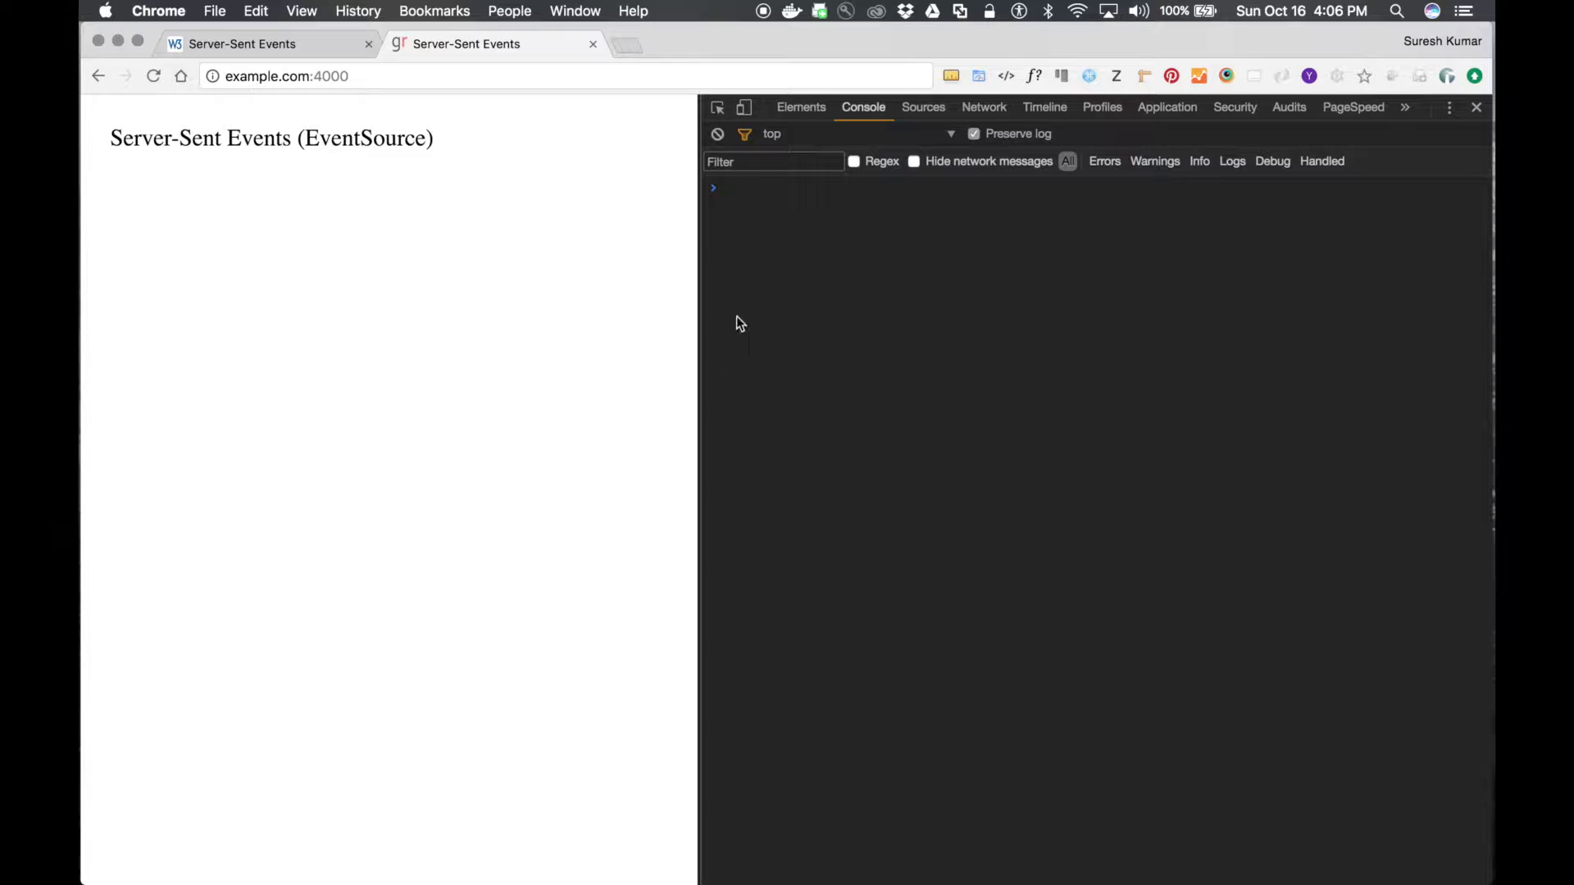
{"action": "mouse_move", "coordinate": [858, 269]}
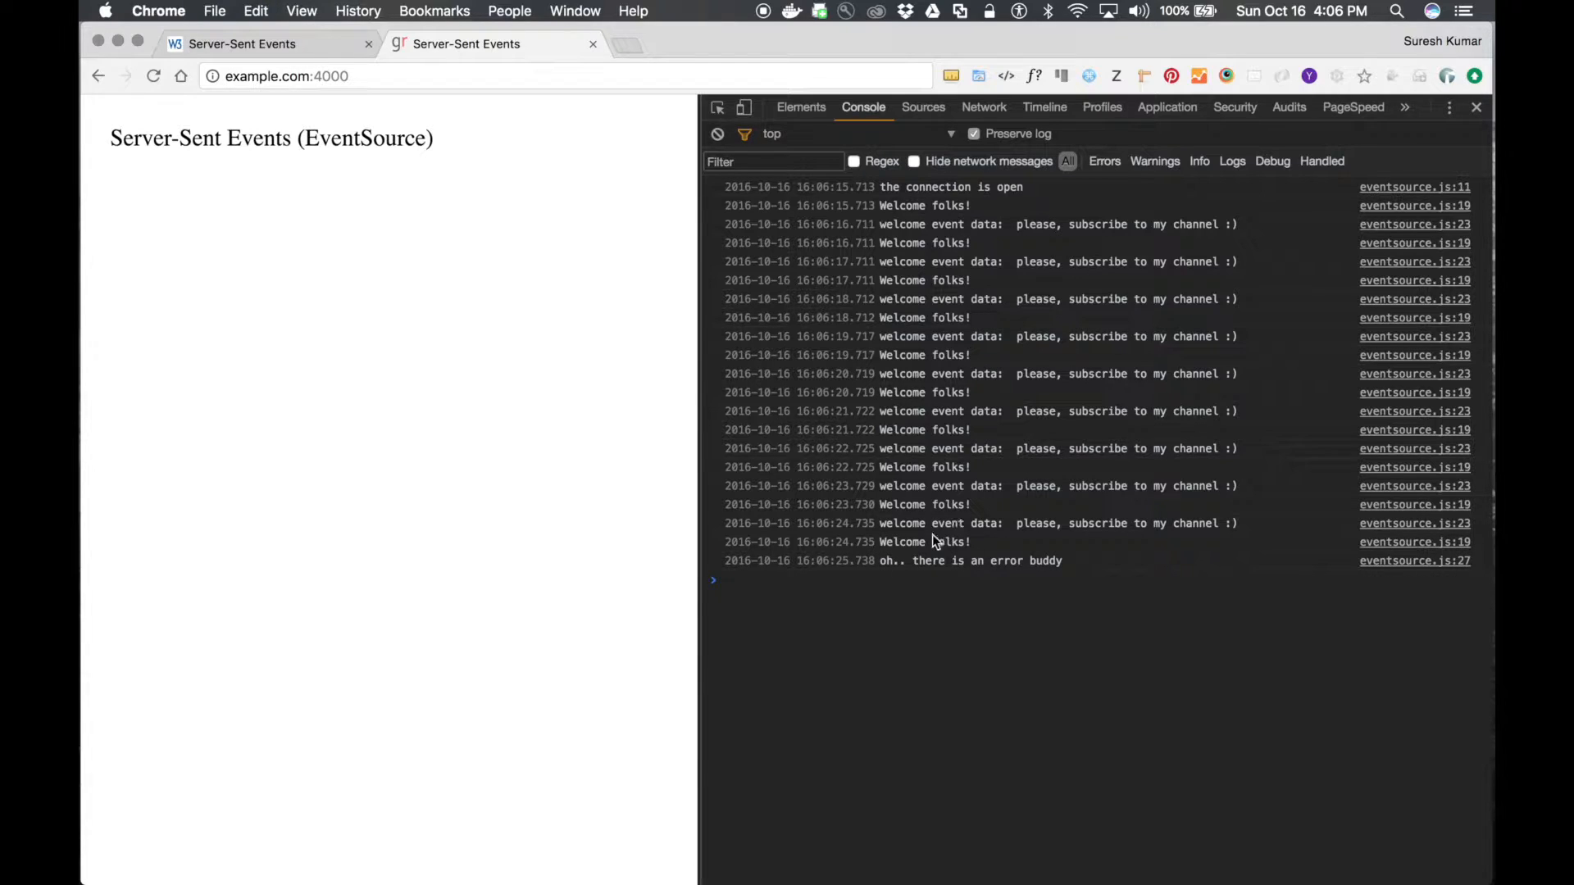
Step: Check that the last stream.js request in Network returned 204 No Content, then return to Console
{"action": "double_click", "coordinate": [969, 559]}
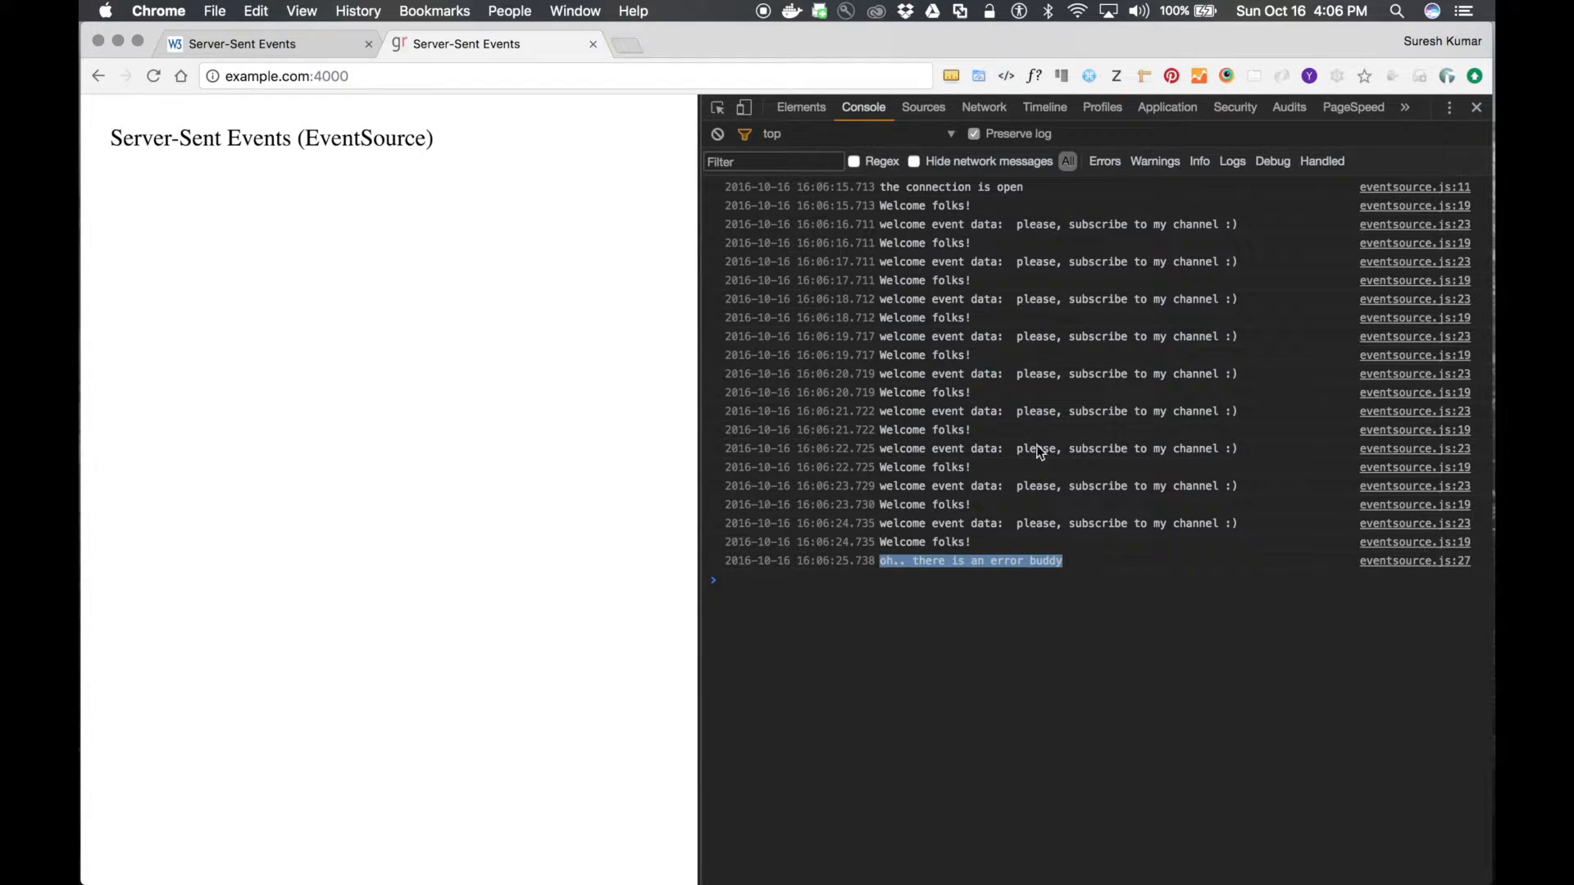
{"action": "left_click", "coordinate": [983, 107]}
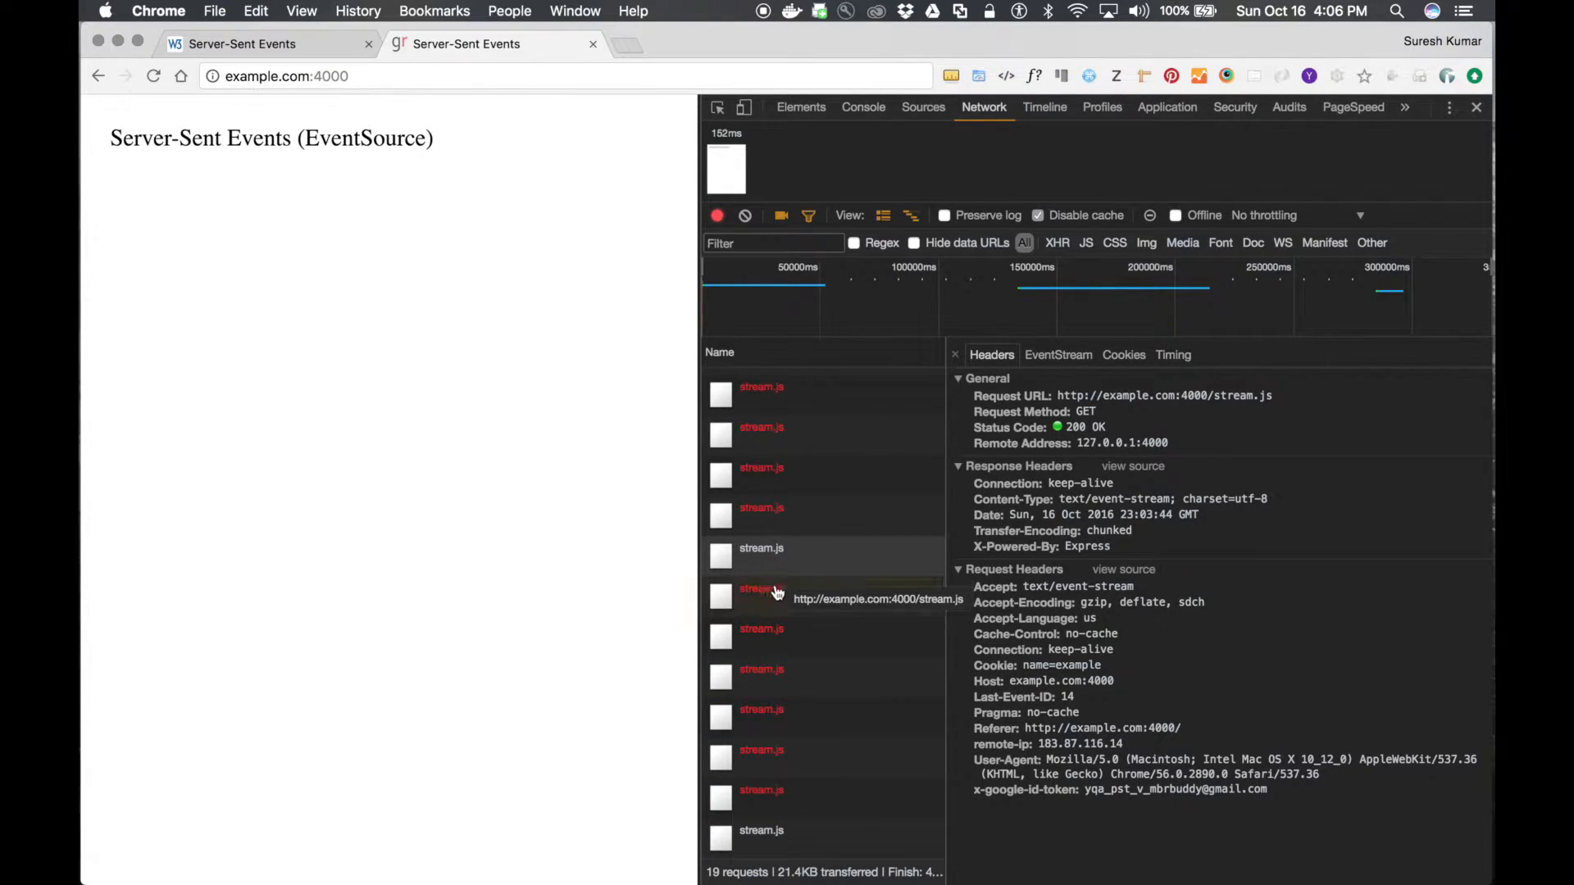
{"action": "left_click", "coordinate": [760, 830]}
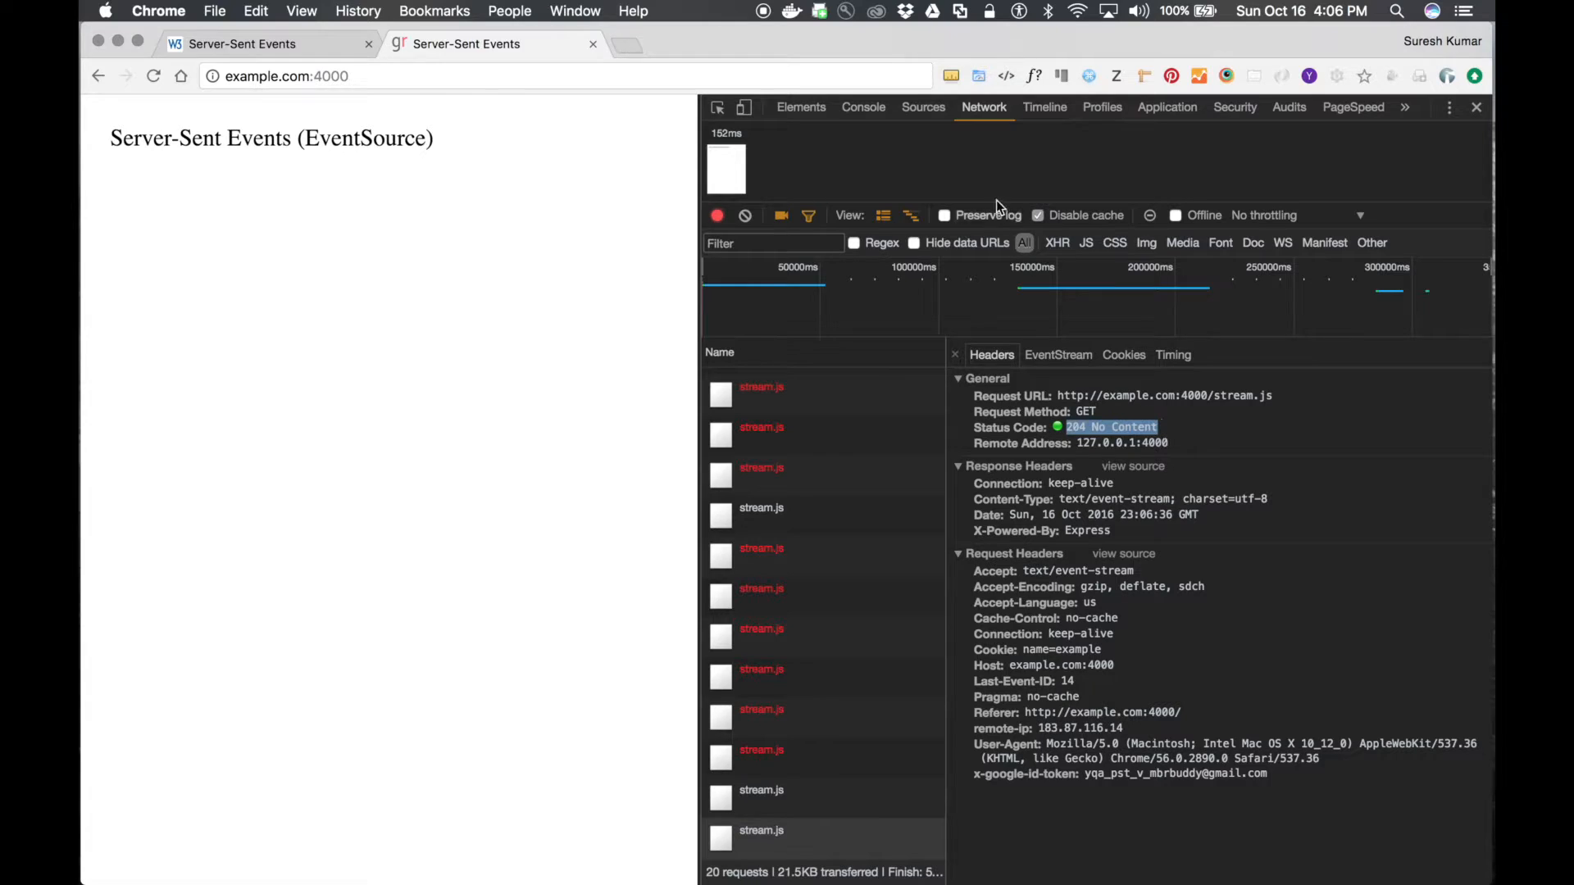
{"action": "left_click", "coordinate": [863, 108]}
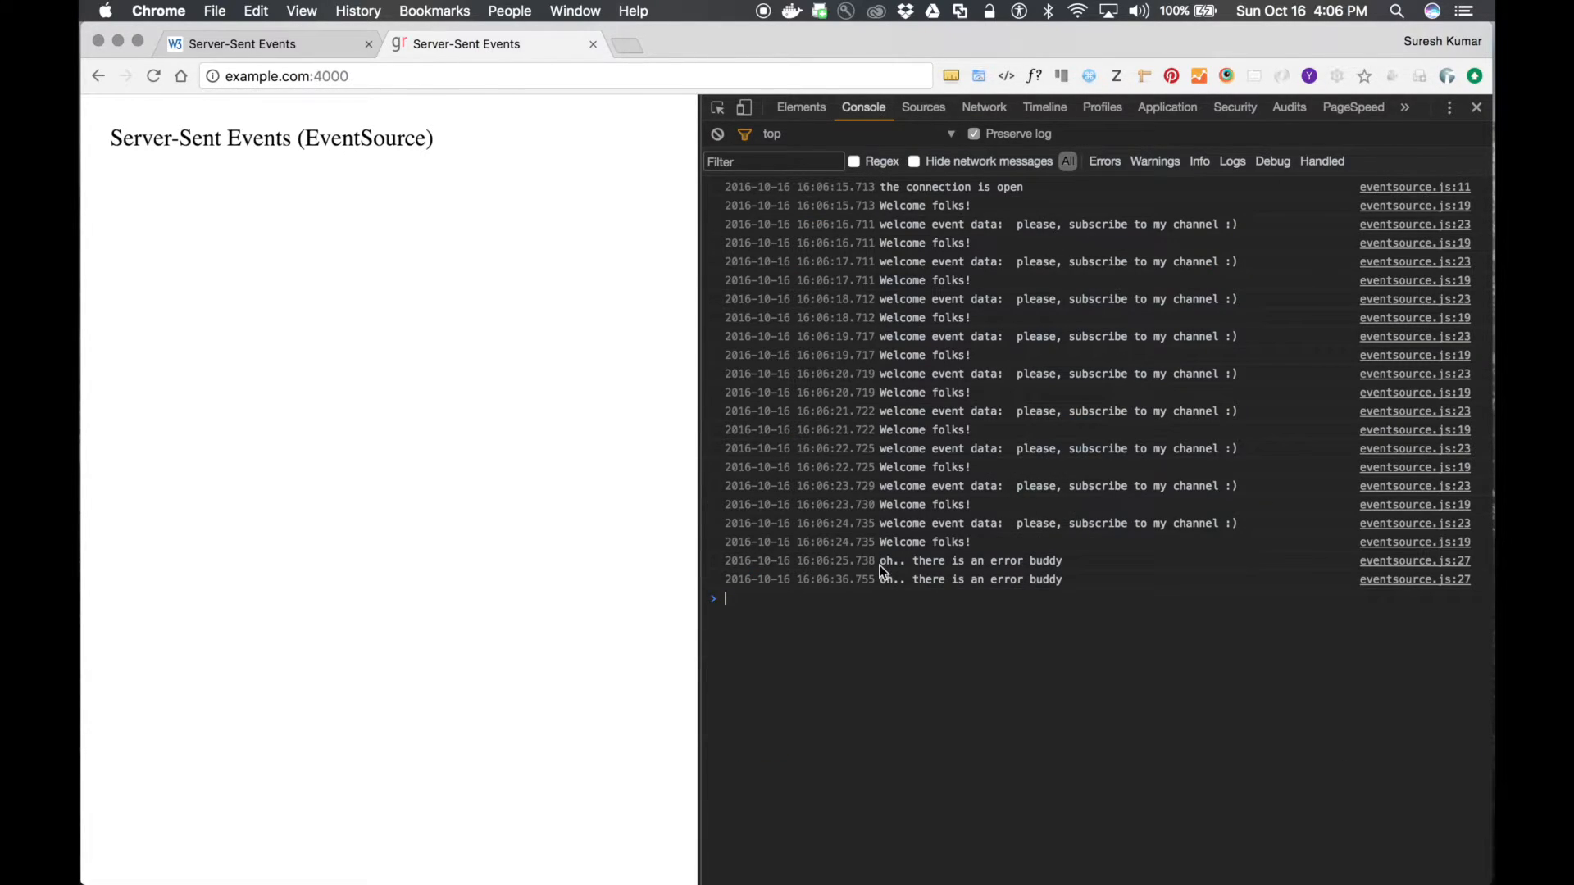
{"action": "mouse_move", "coordinate": [969, 649]}
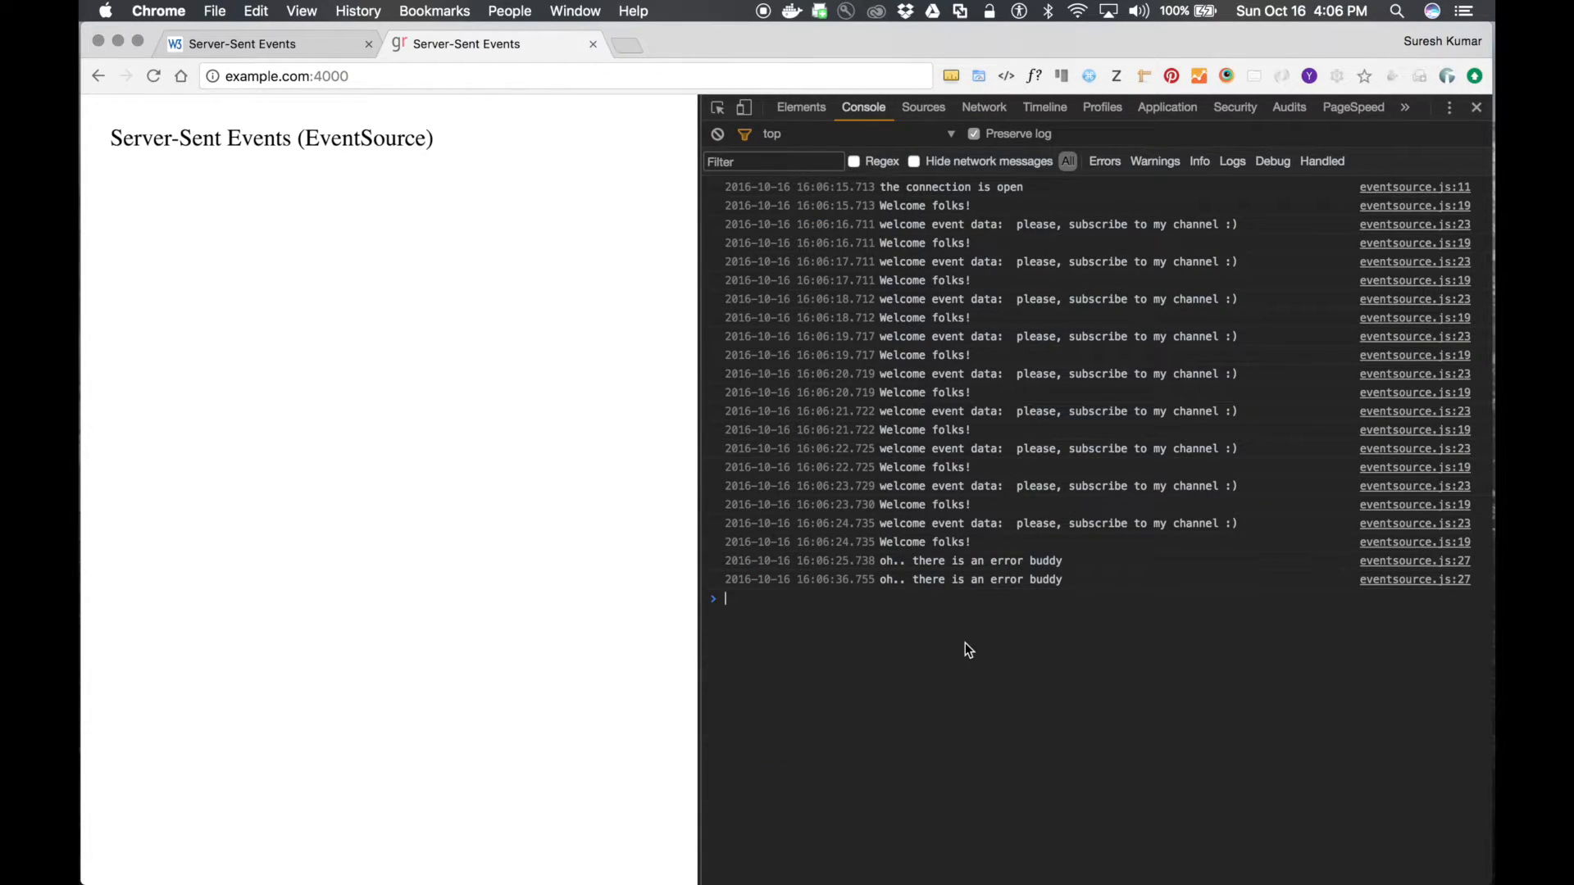
{"action": "mouse_move", "coordinate": [886, 582]}
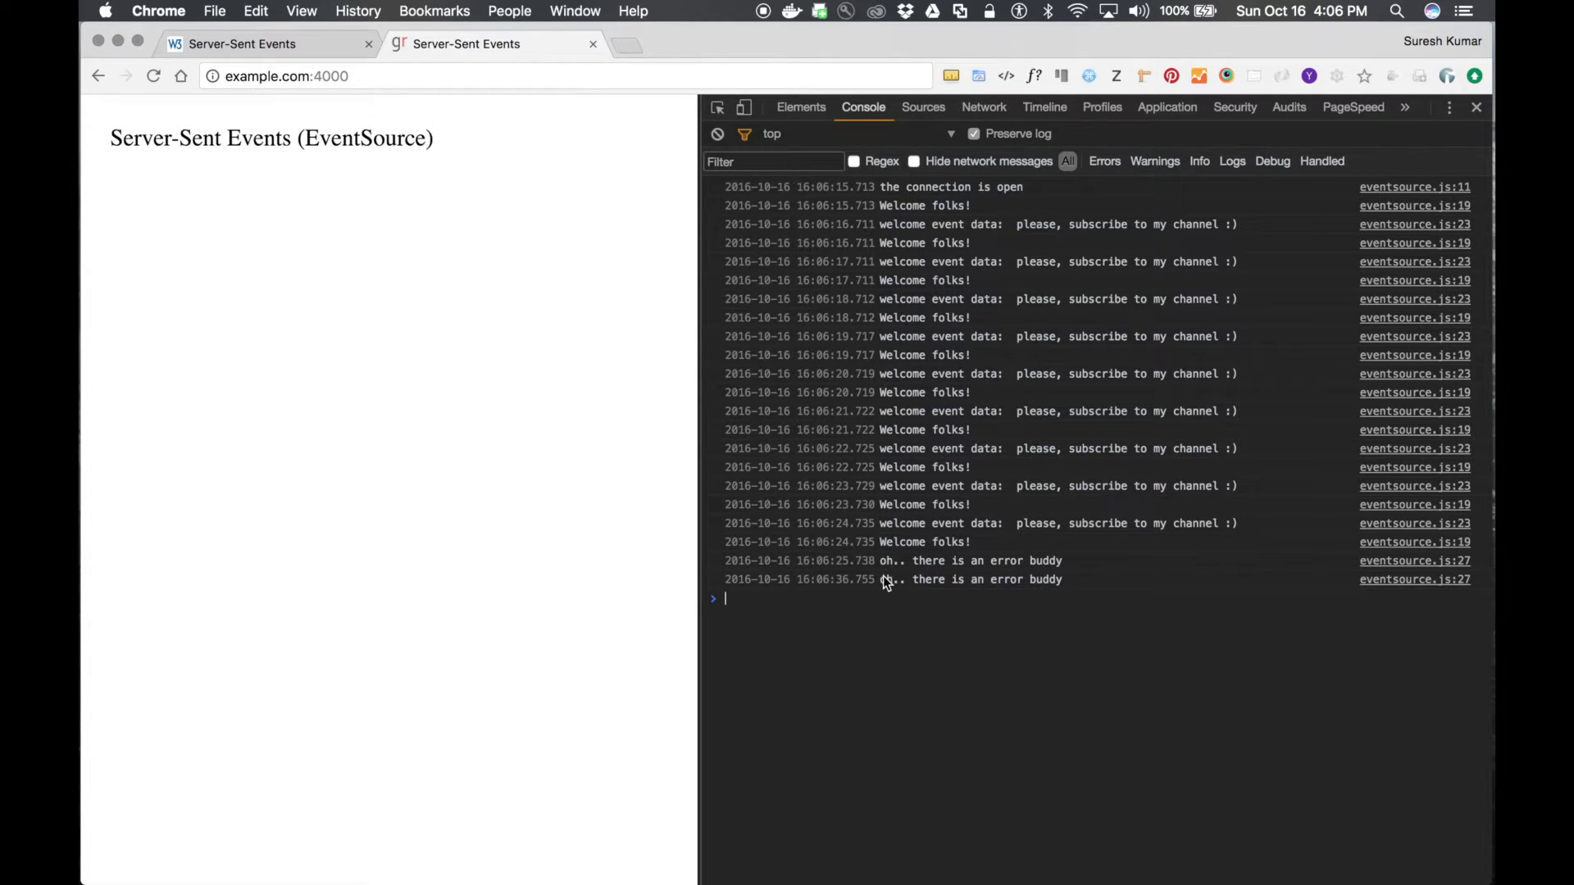